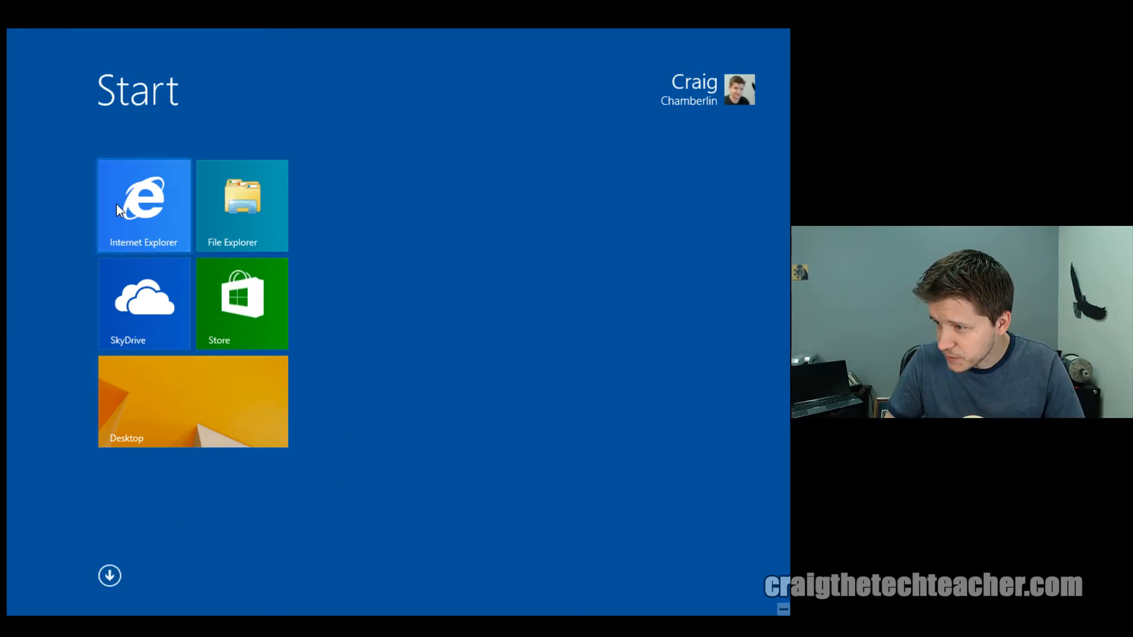
{"action": "mouse_move", "coordinate": [177, 214]}
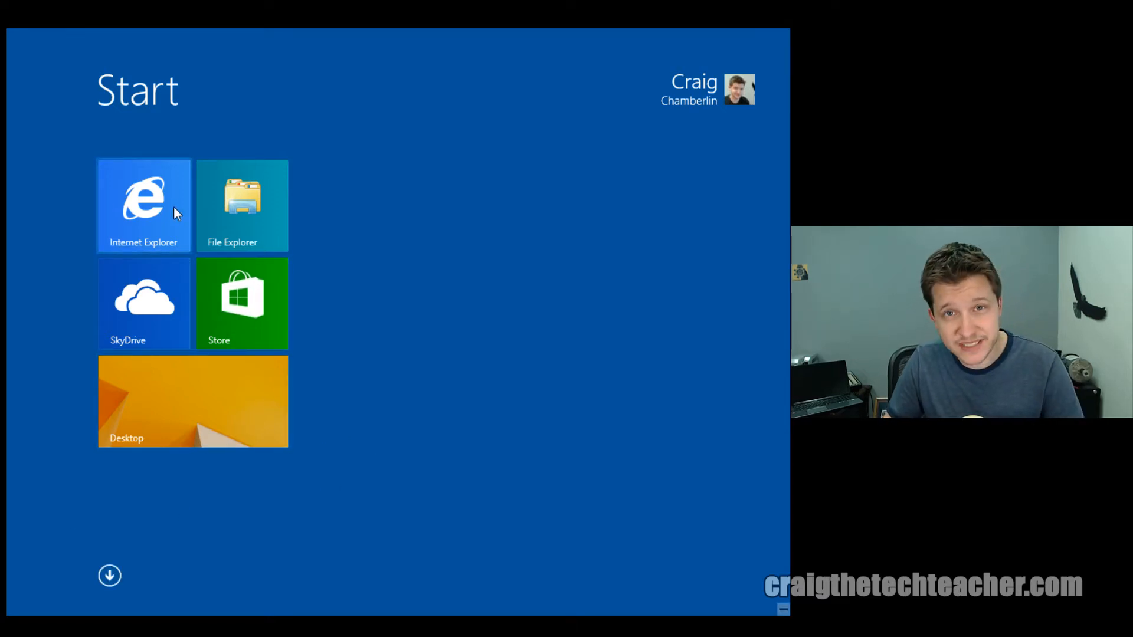
{"action": "mouse_move", "coordinate": [407, 247]}
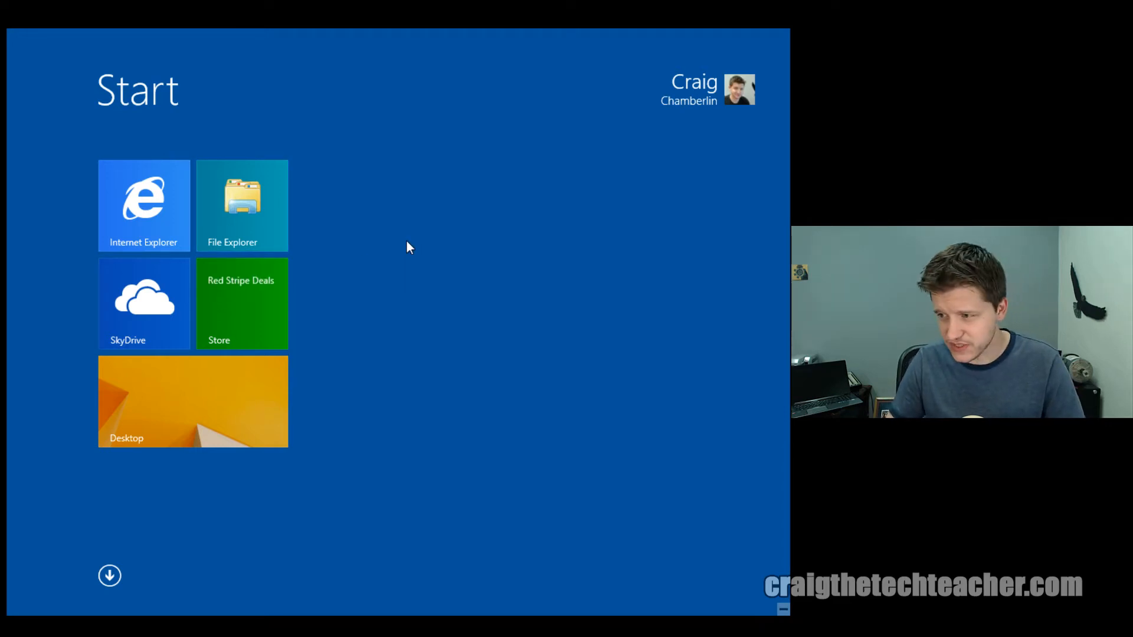
{"action": "mouse_move", "coordinate": [369, 262]}
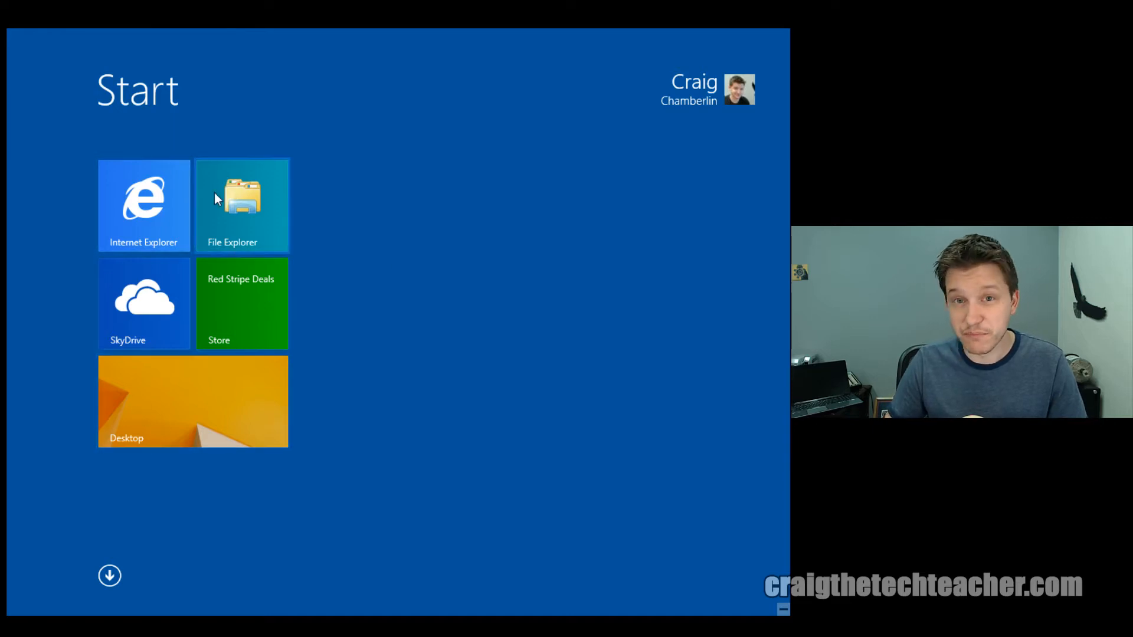
{"action": "mouse_move", "coordinate": [178, 205]}
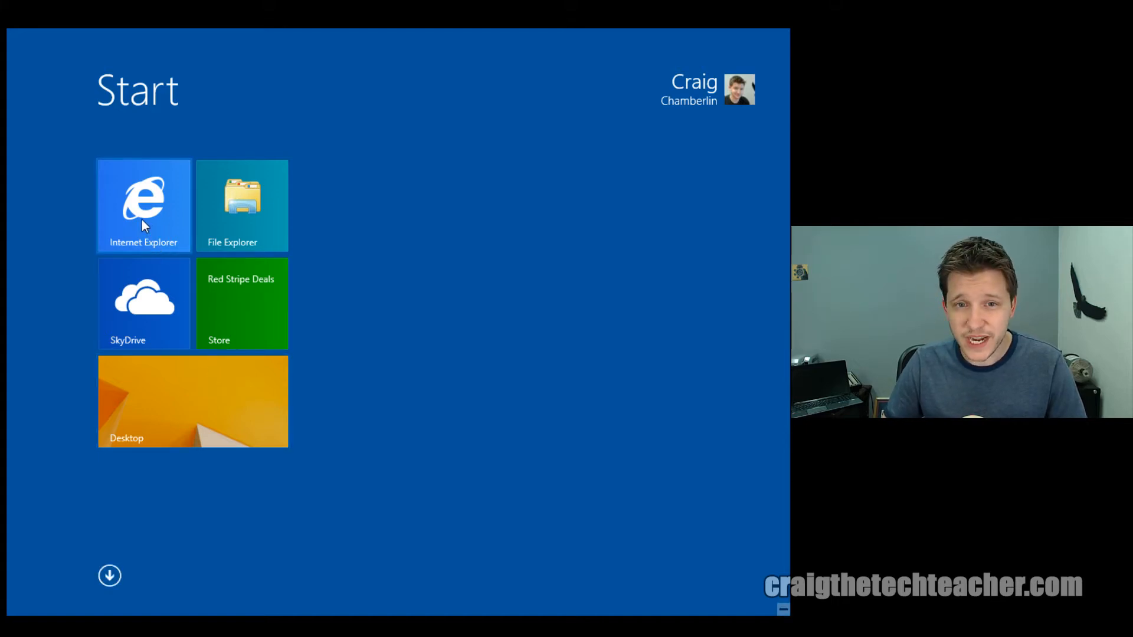
{"action": "mouse_move", "coordinate": [424, 311]}
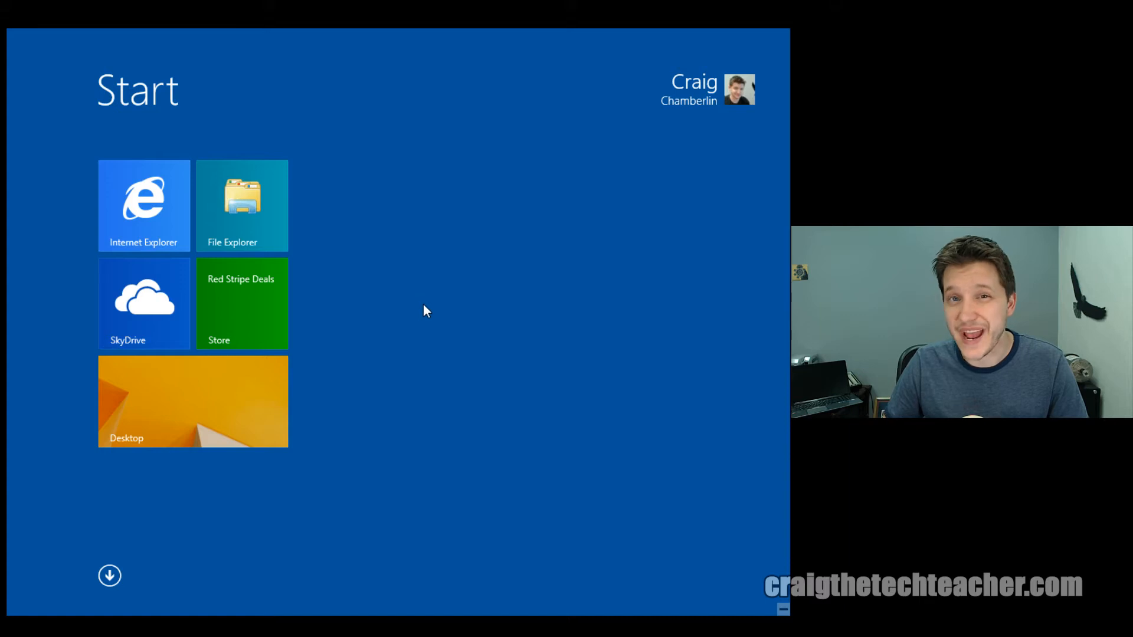
{"action": "mouse_move", "coordinate": [327, 338]}
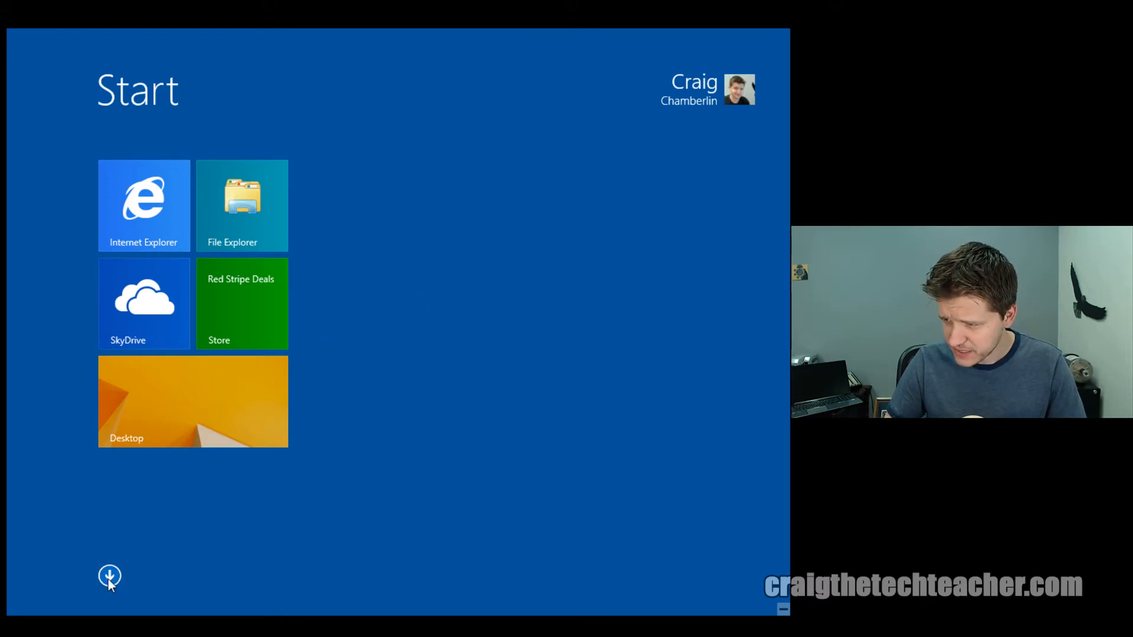
- Pin Snipping Tool from the Apps list as a new tile on Start
{"action": "left_click", "coordinate": [108, 578]}
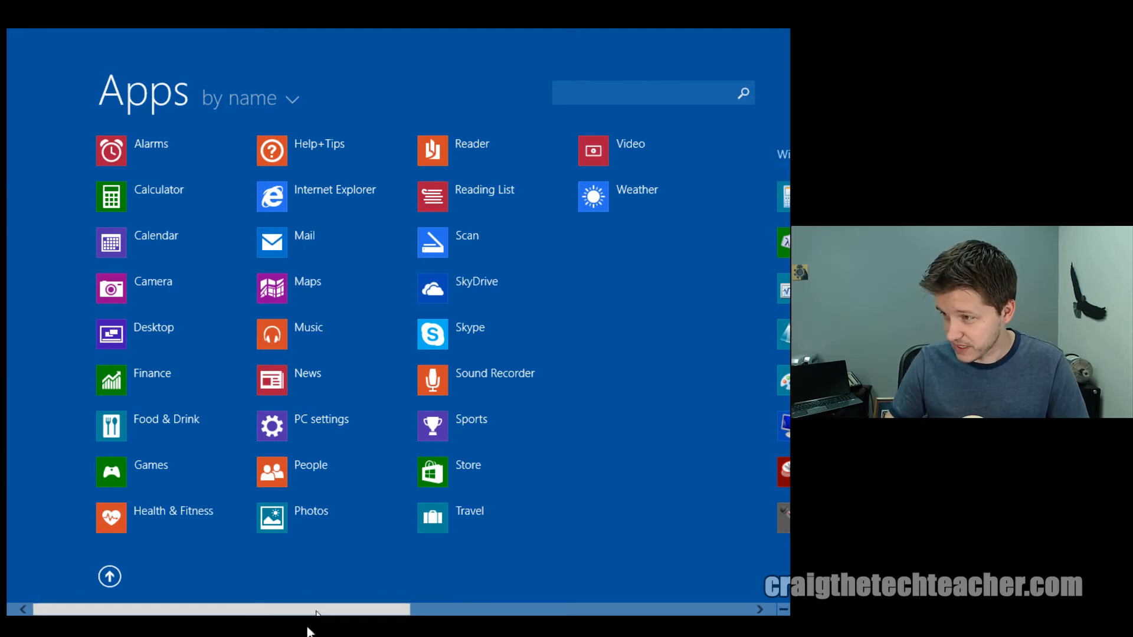
{"action": "scroll", "scroll_direction": "right", "scroll_amount": 3}
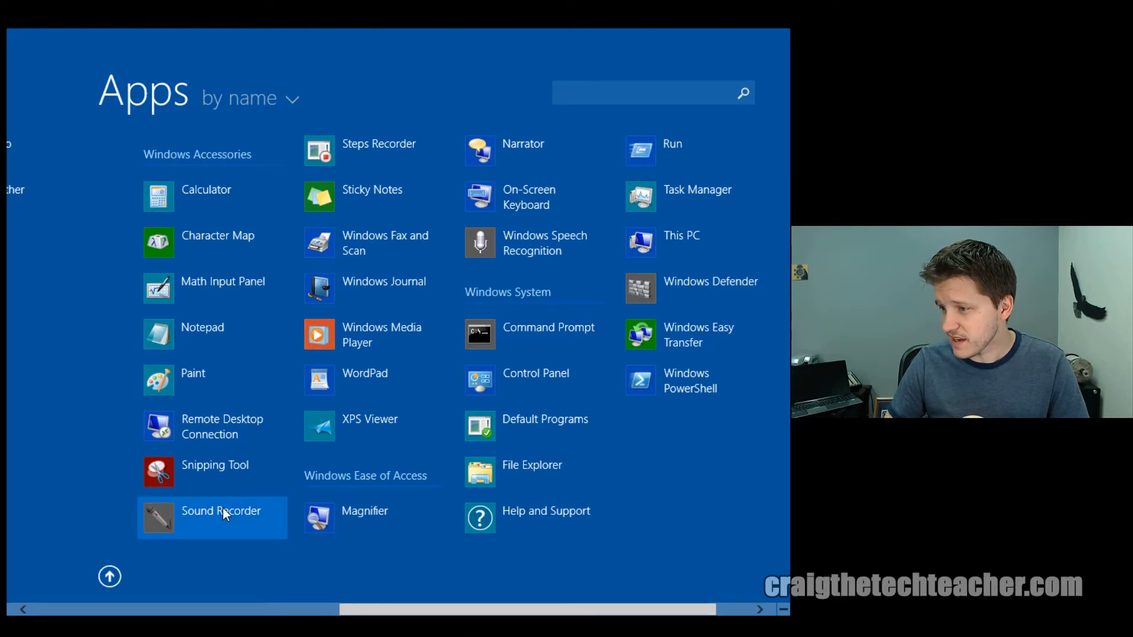
{"action": "mouse_move", "coordinate": [199, 480]}
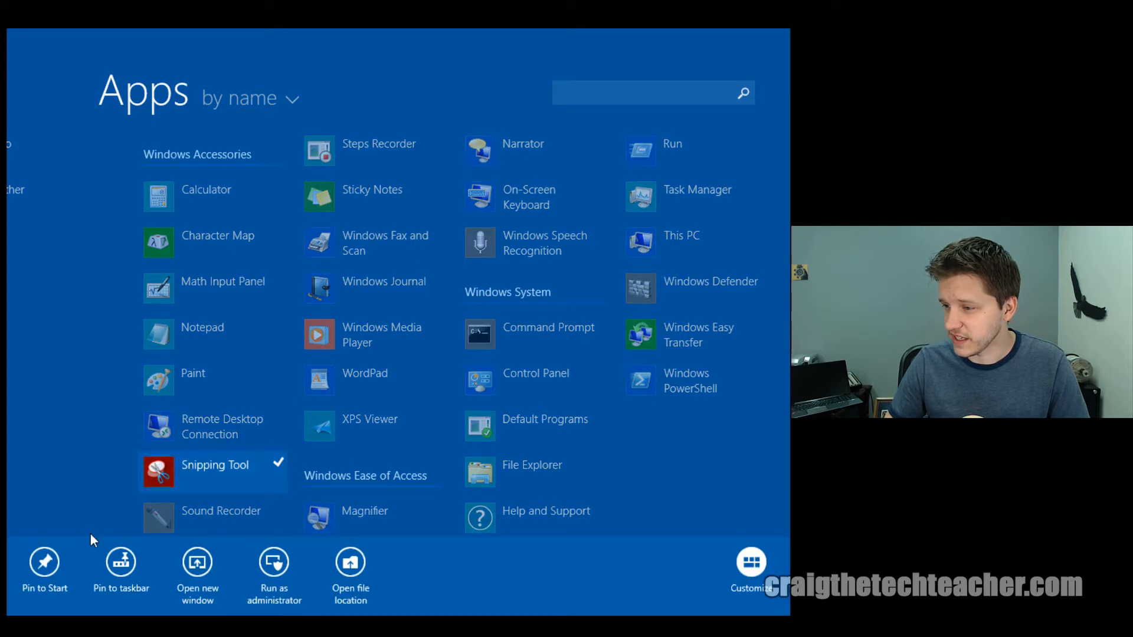
{"action": "left_click", "coordinate": [44, 571]}
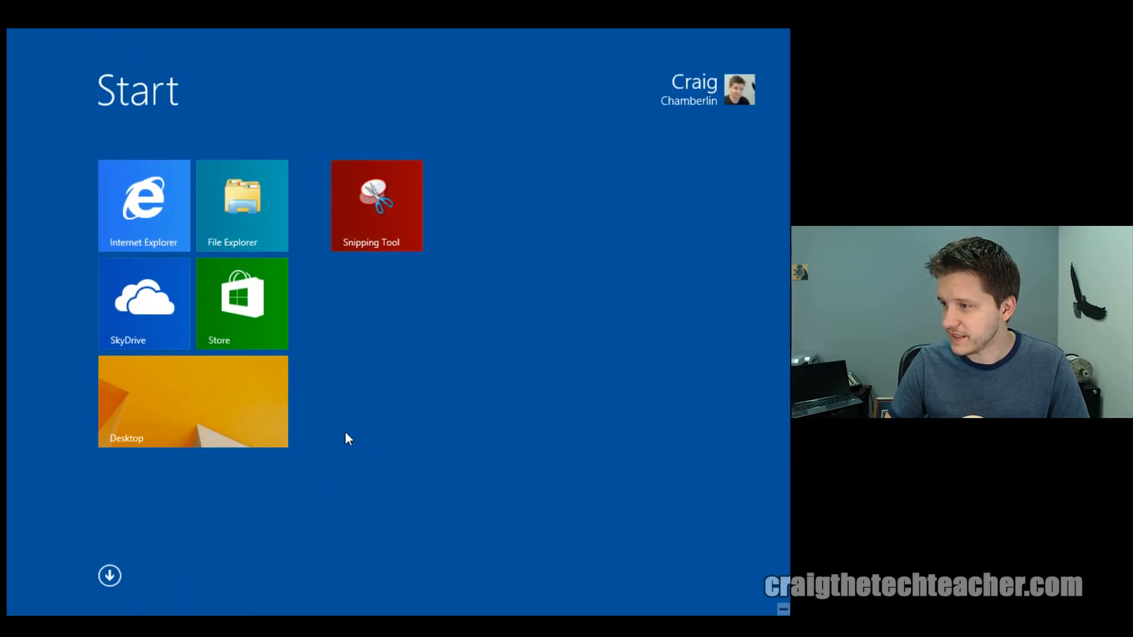
{"action": "mouse_move", "coordinate": [404, 372]}
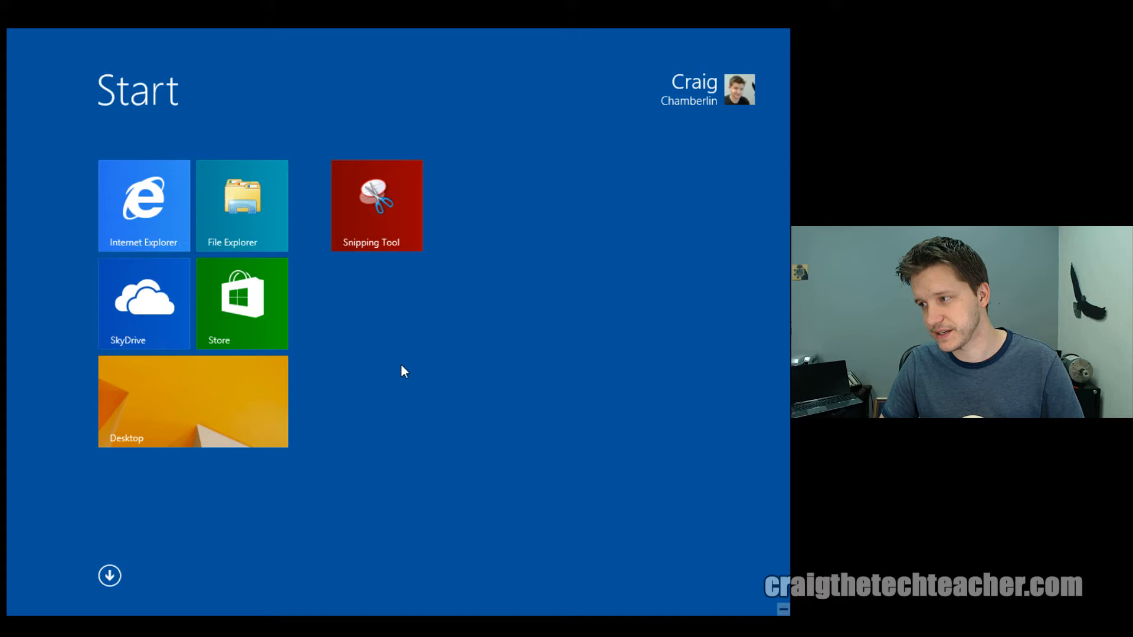
- Pin Steps Recorder from the Apps list beside the Snipping Tool tile
{"action": "left_click", "coordinate": [109, 576]}
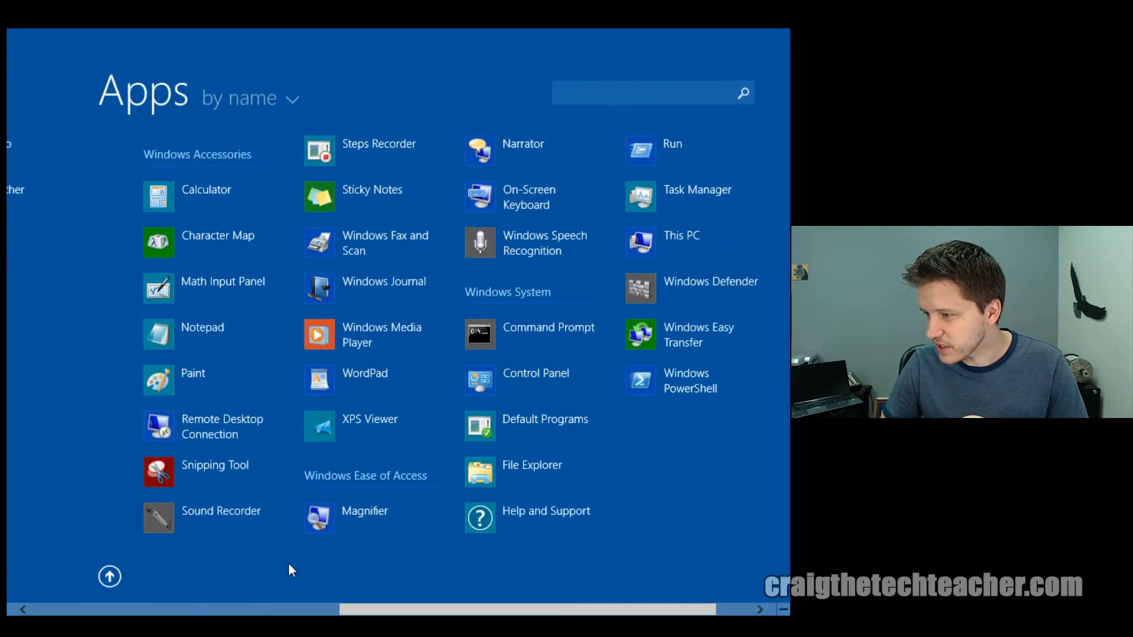
{"action": "mouse_move", "coordinate": [354, 339]}
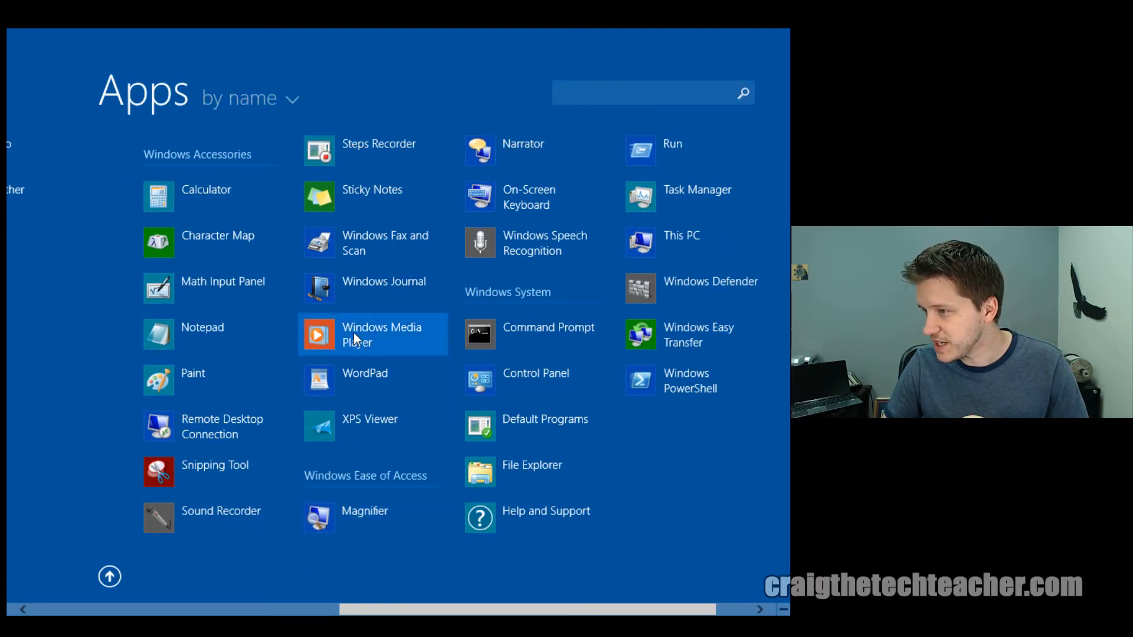
{"action": "right_click", "coordinate": [381, 334]}
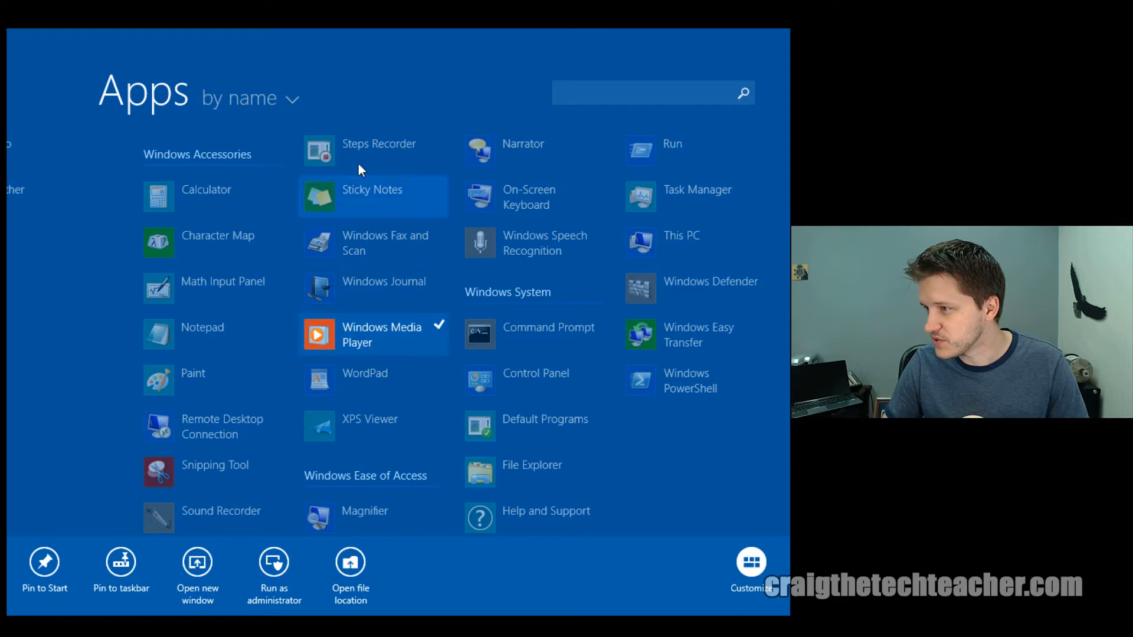
{"action": "left_click", "coordinate": [378, 143]}
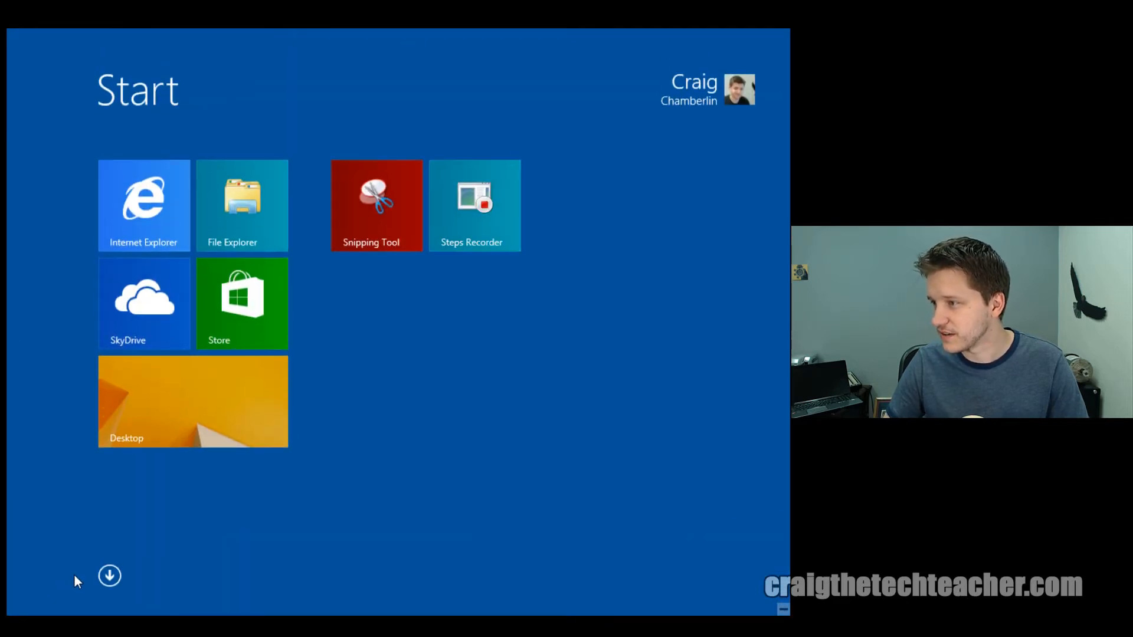
{"action": "mouse_move", "coordinate": [120, 488]}
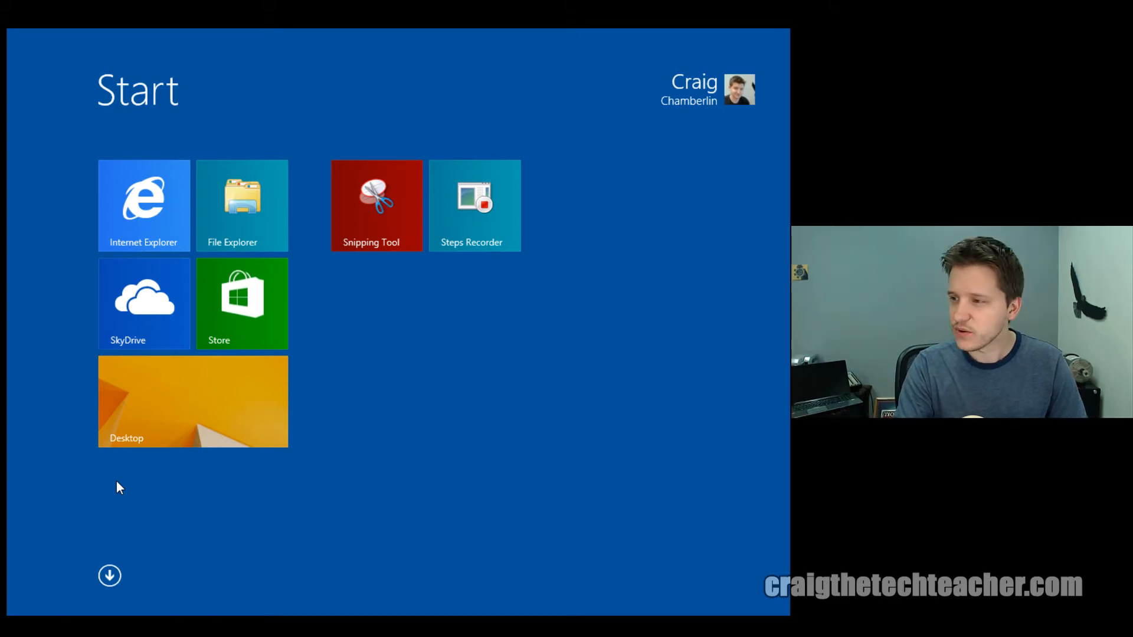
- Find Calculator via search, pin it to Start, and dismiss the search results
{"action": "type", "text": "win"}
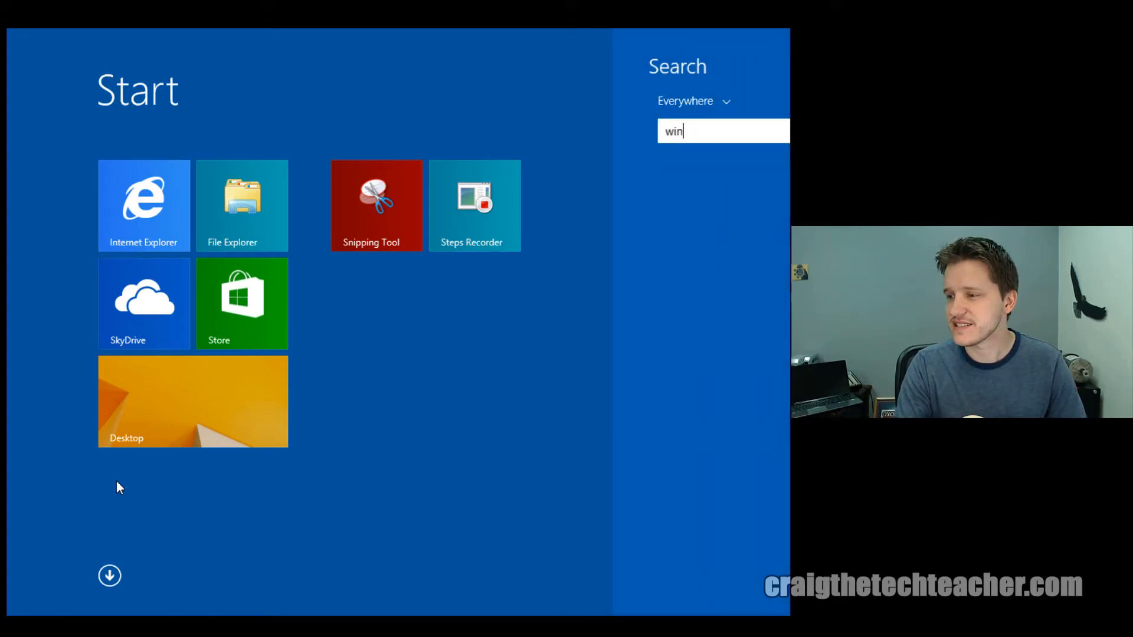
{"action": "type", "text": "dows movie"}
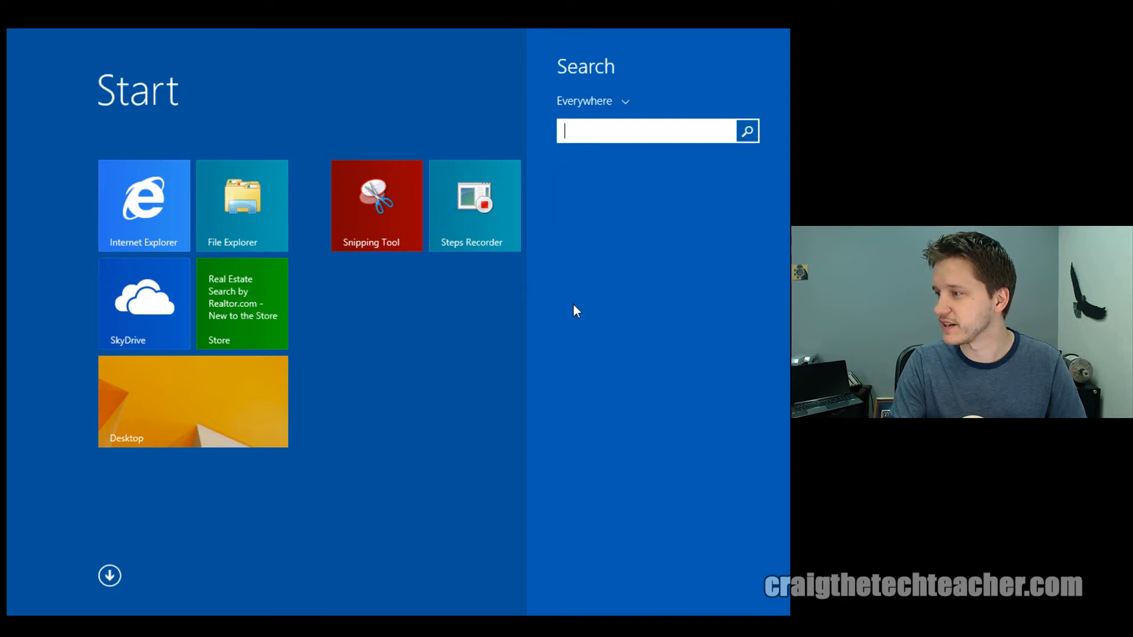
{"action": "type", "text": "calculator"}
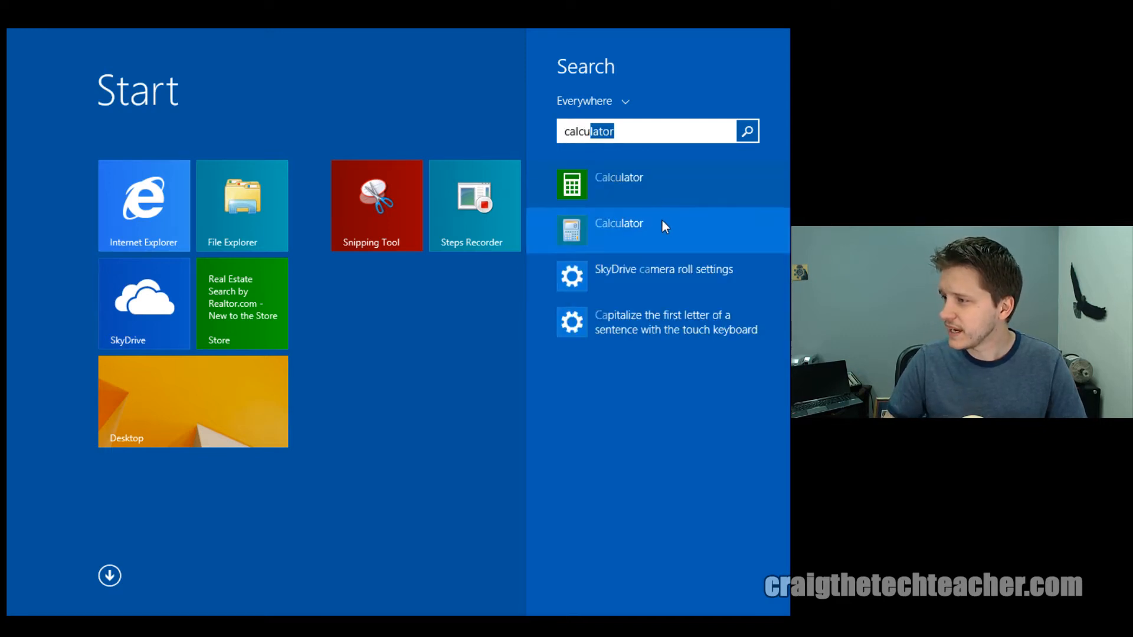
{"action": "right_click", "coordinate": [617, 178]}
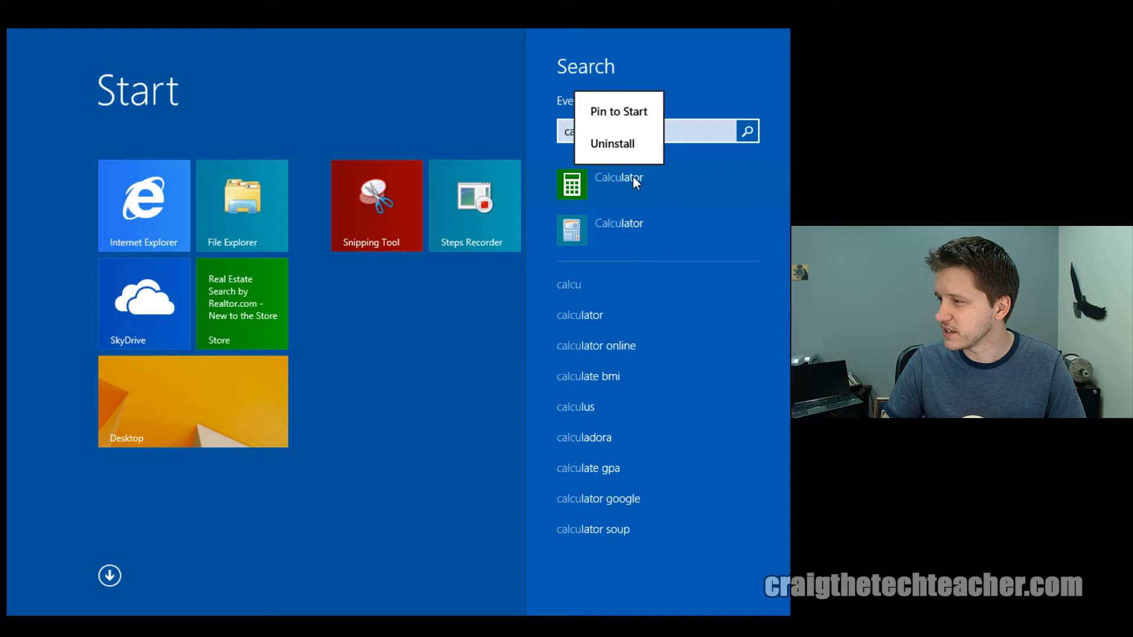
{"action": "mouse_move", "coordinate": [638, 125]}
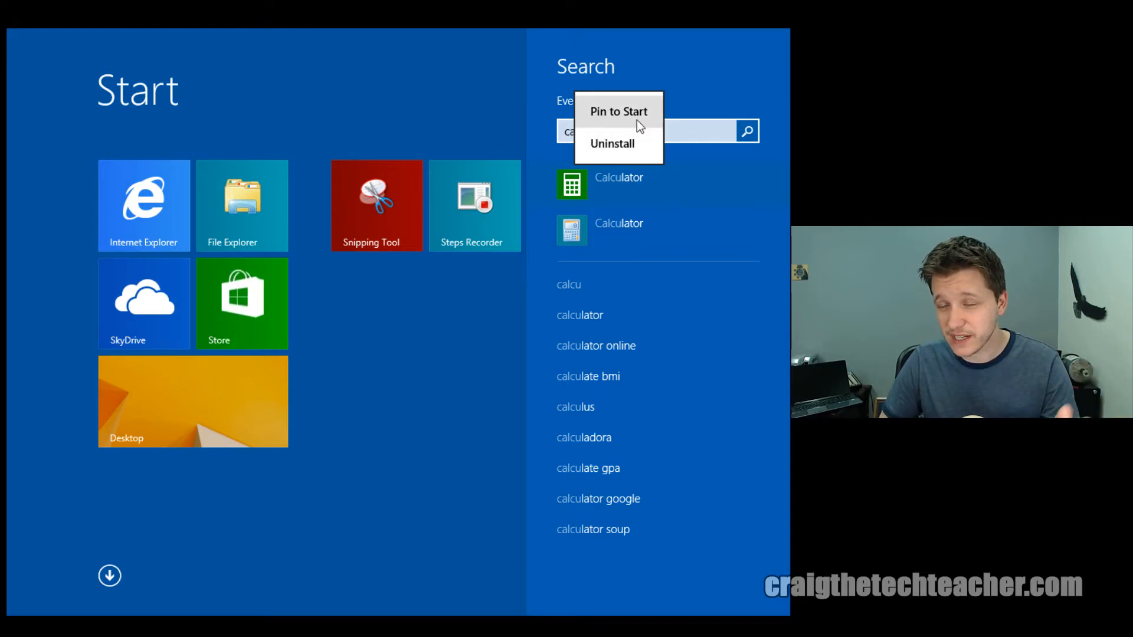
{"action": "left_click", "coordinate": [617, 111]}
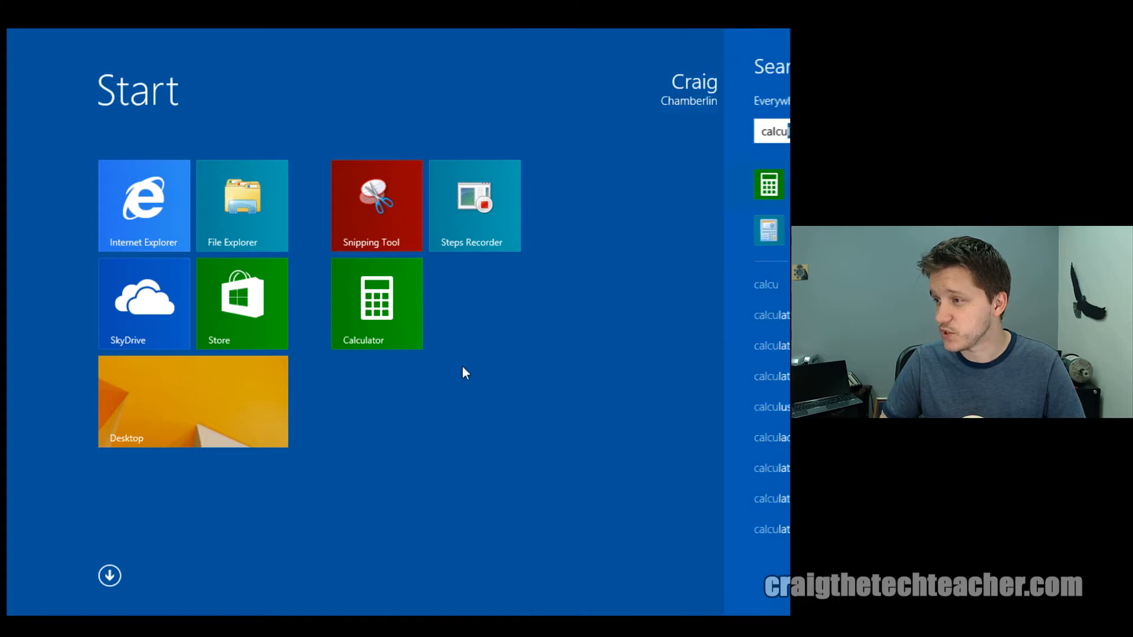
{"action": "left_click", "coordinate": [470, 369]}
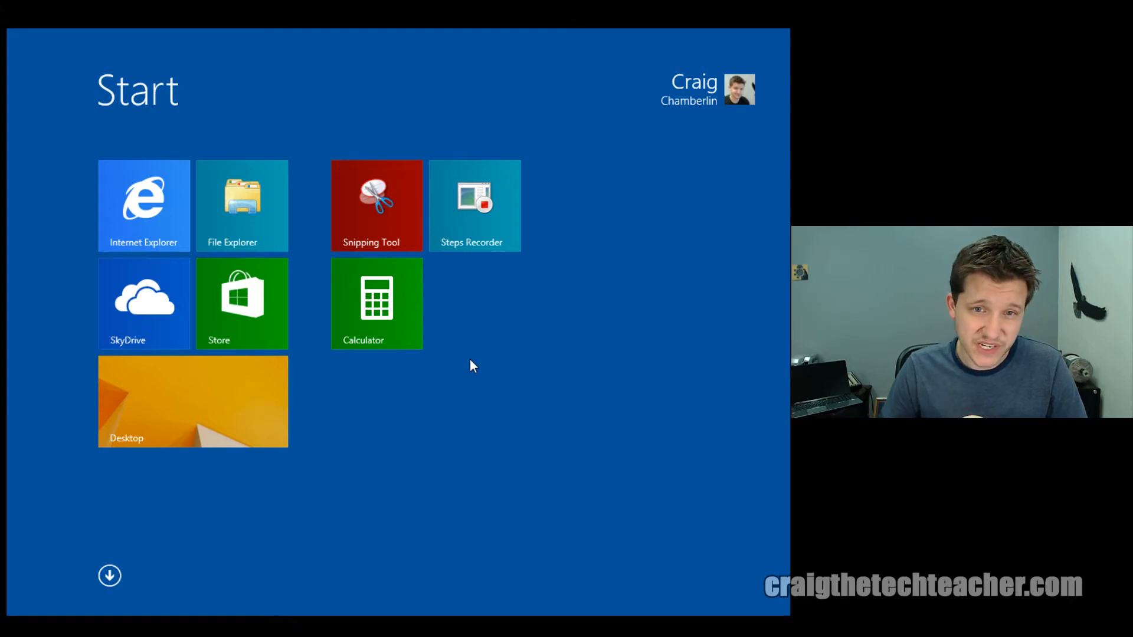
{"action": "mouse_move", "coordinate": [171, 430]}
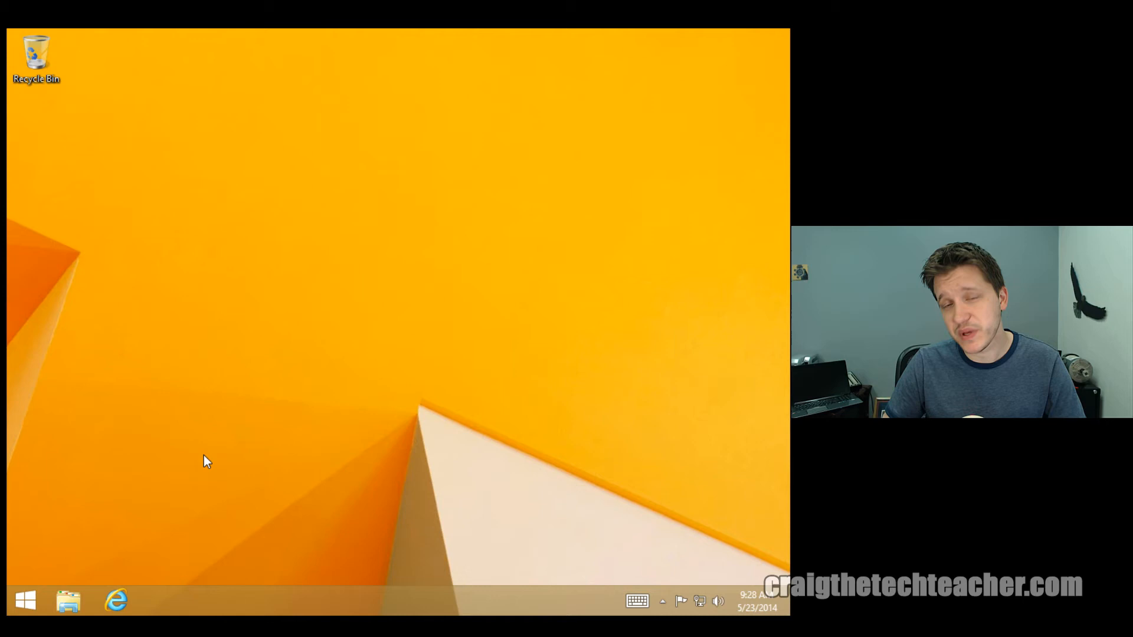
- Pin the desktop Recycle Bin to Start, then unpin its tile again
{"action": "left_click", "coordinate": [38, 56]}
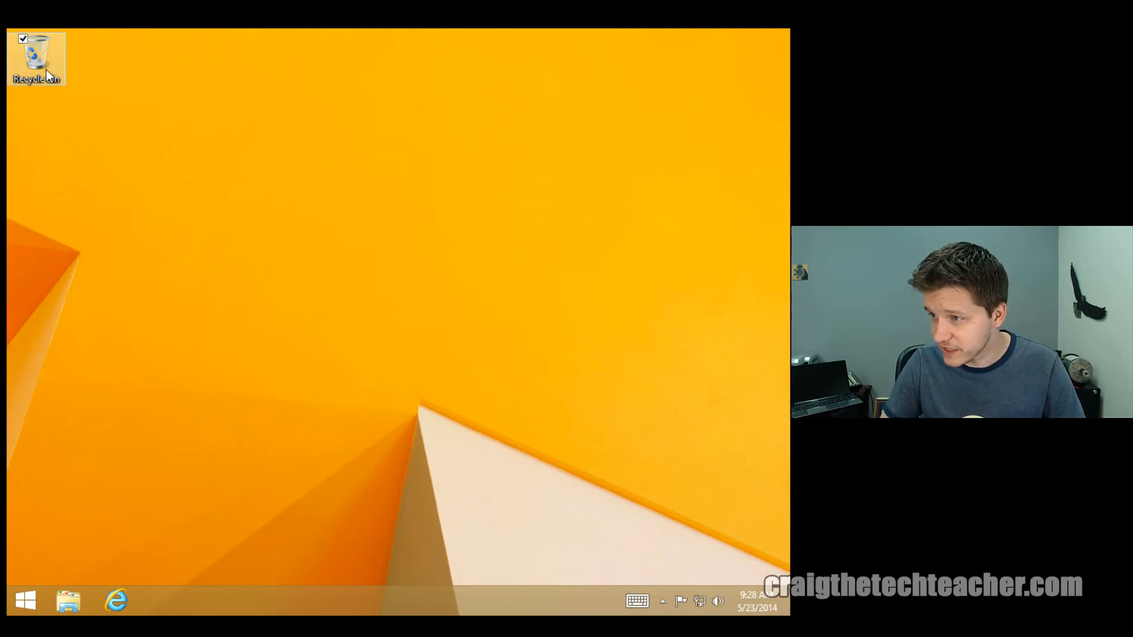
{"action": "mouse_move", "coordinate": [232, 231]}
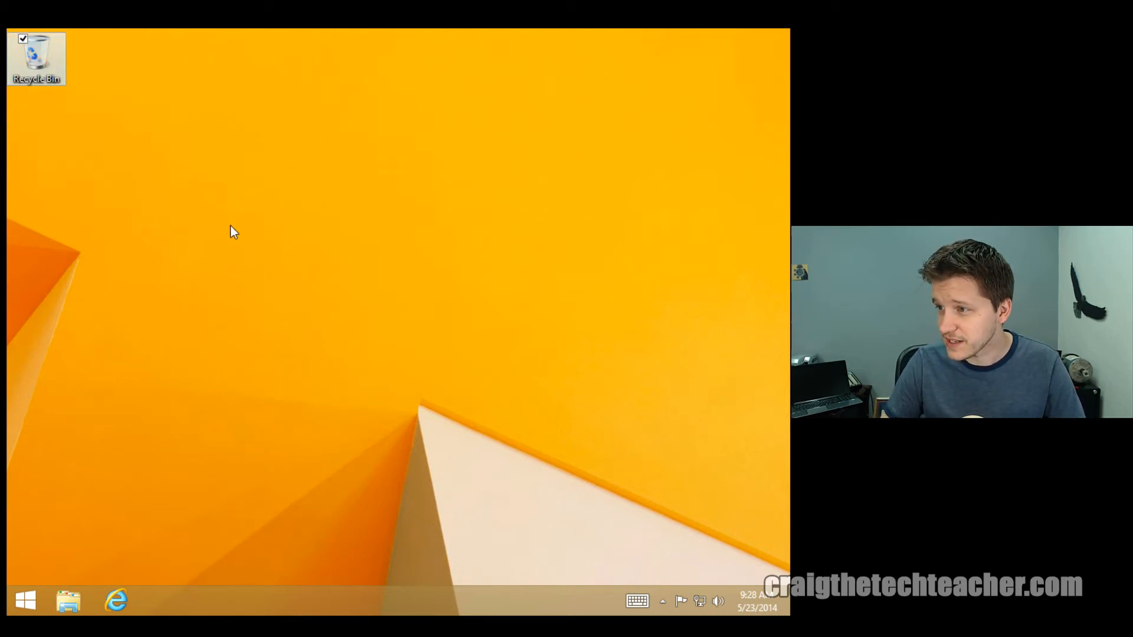
{"action": "left_click", "coordinate": [25, 601]}
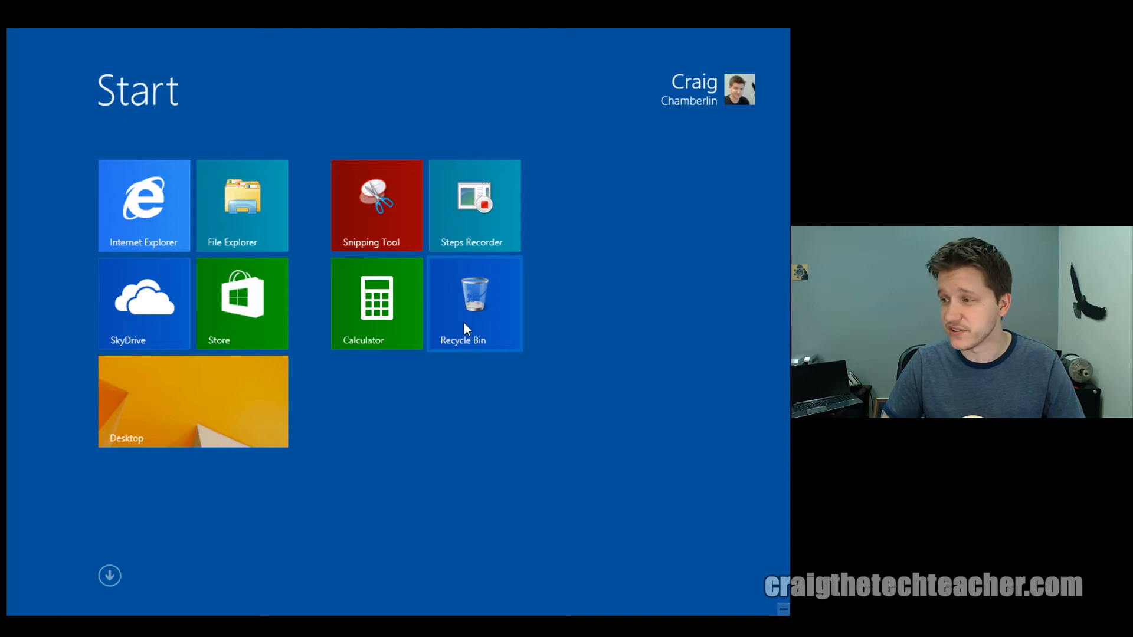
{"action": "right_click", "coordinate": [474, 303]}
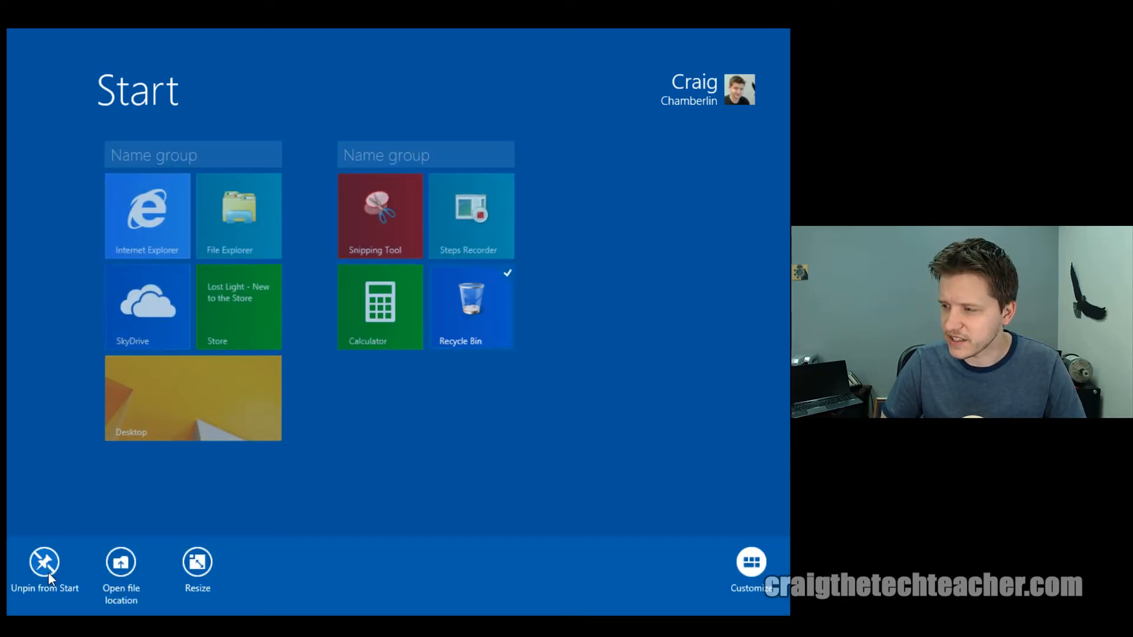
{"action": "left_click", "coordinate": [44, 567]}
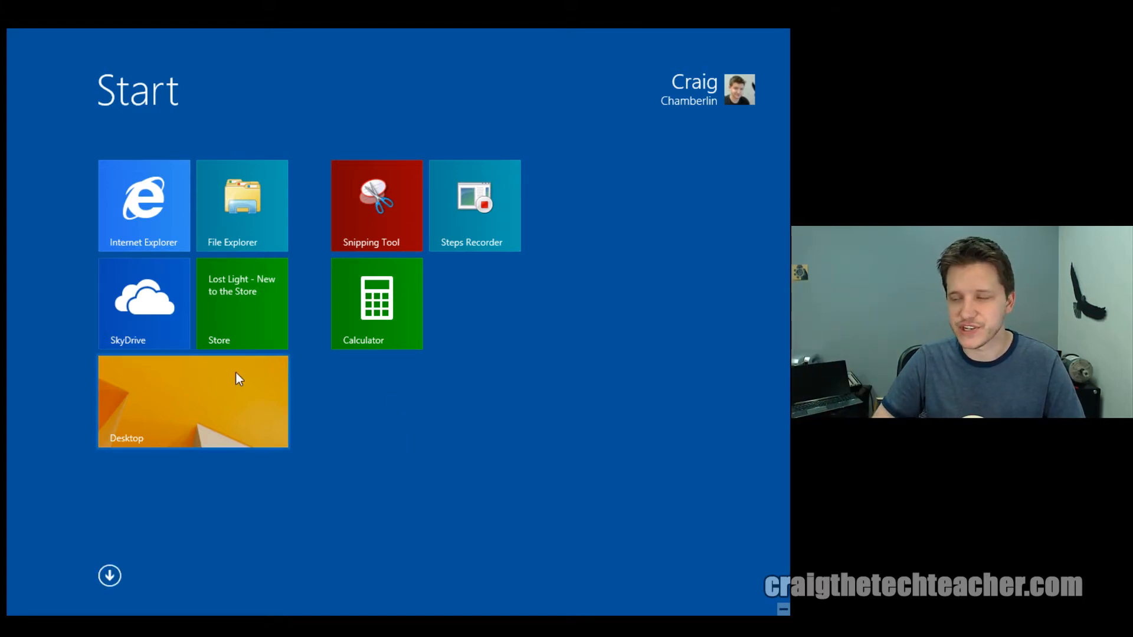
{"action": "mouse_move", "coordinate": [428, 314]}
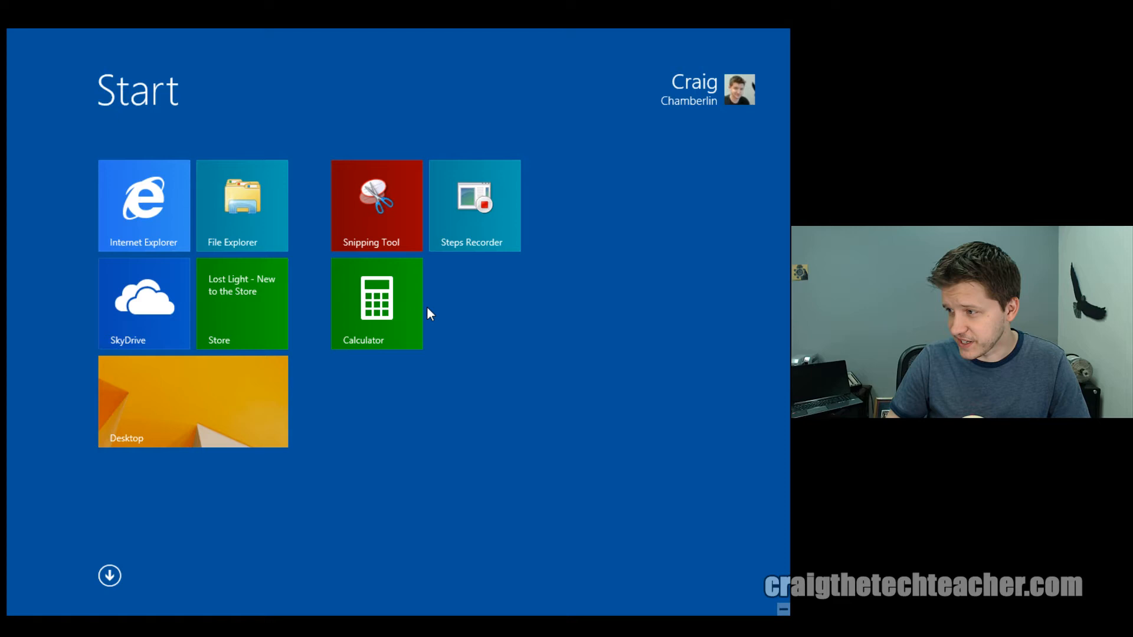
{"action": "mouse_move", "coordinate": [490, 233]}
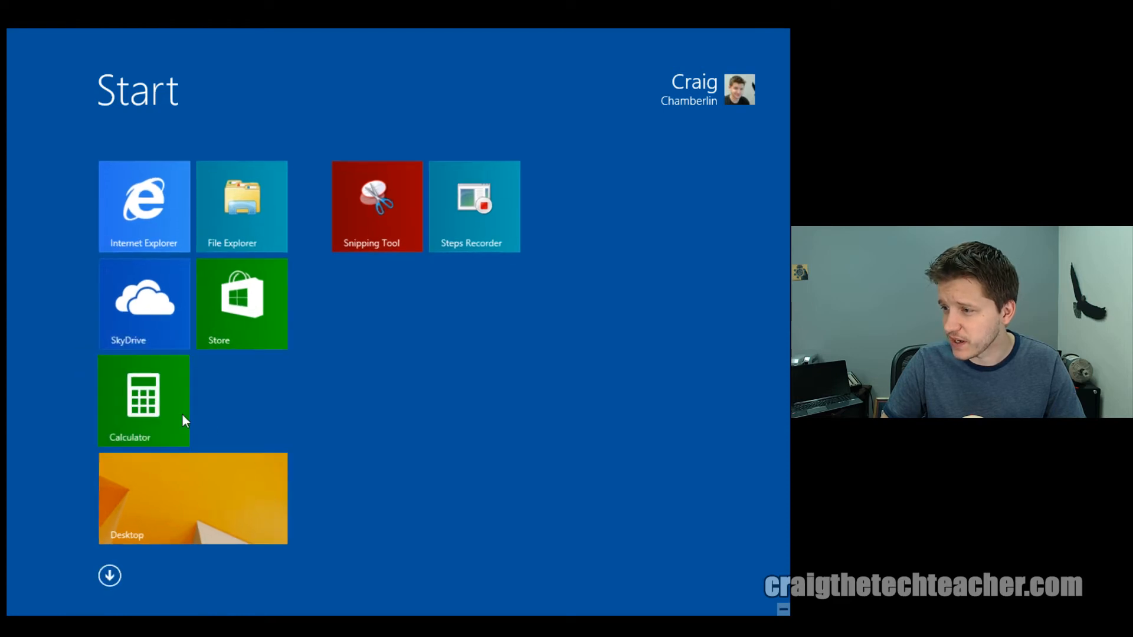
{"action": "mouse_move", "coordinate": [483, 396]}
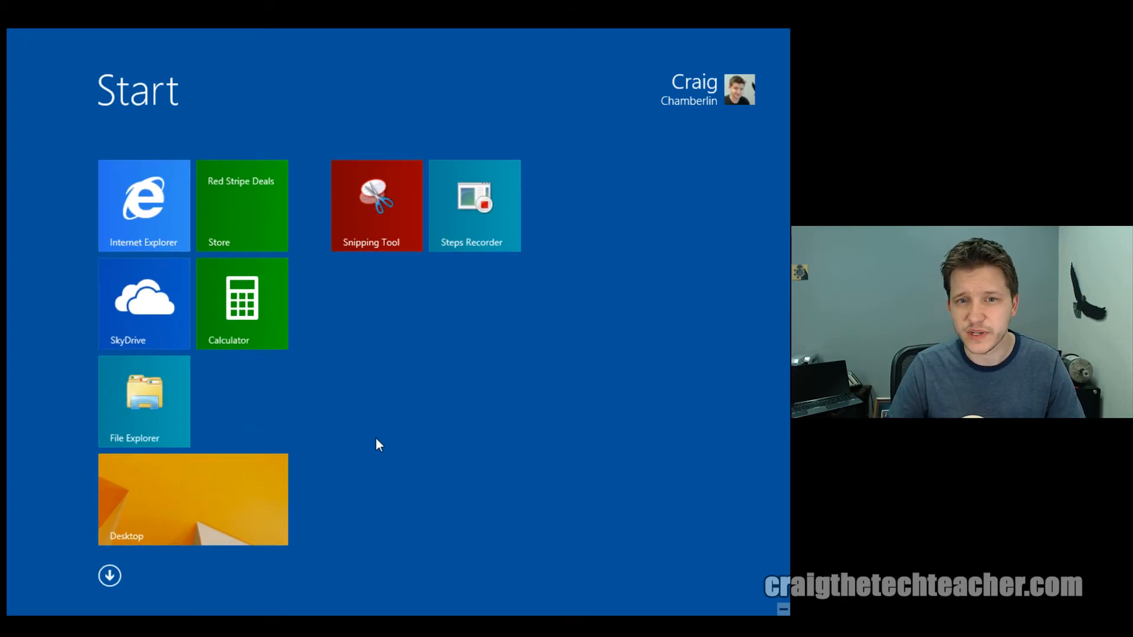
{"action": "mouse_move", "coordinate": [320, 434]}
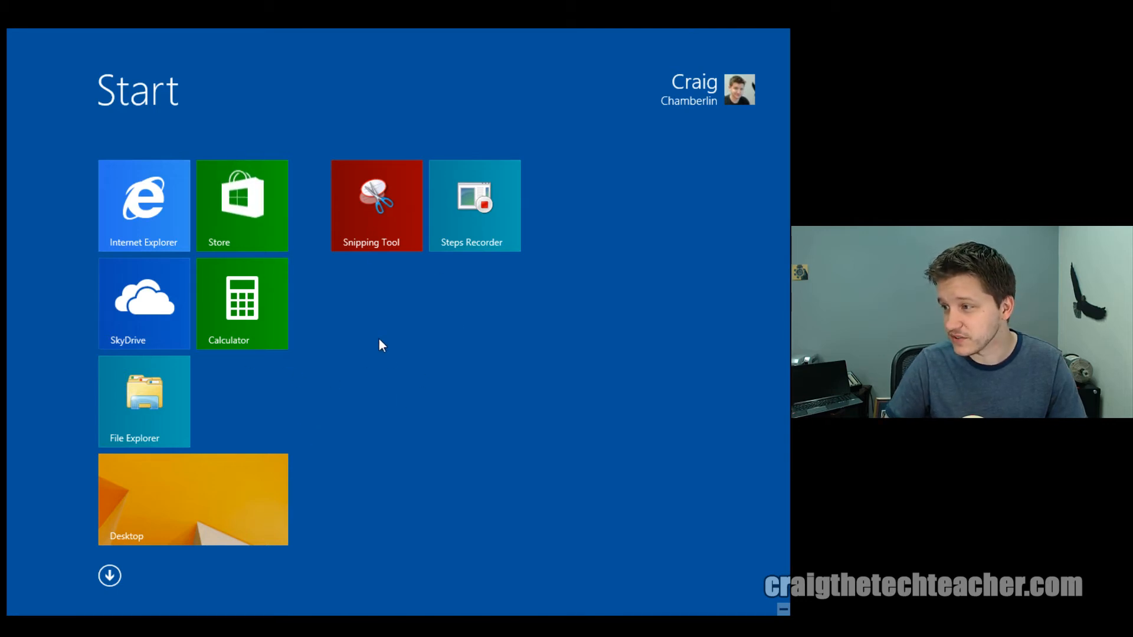
{"action": "mouse_move", "coordinate": [371, 231]}
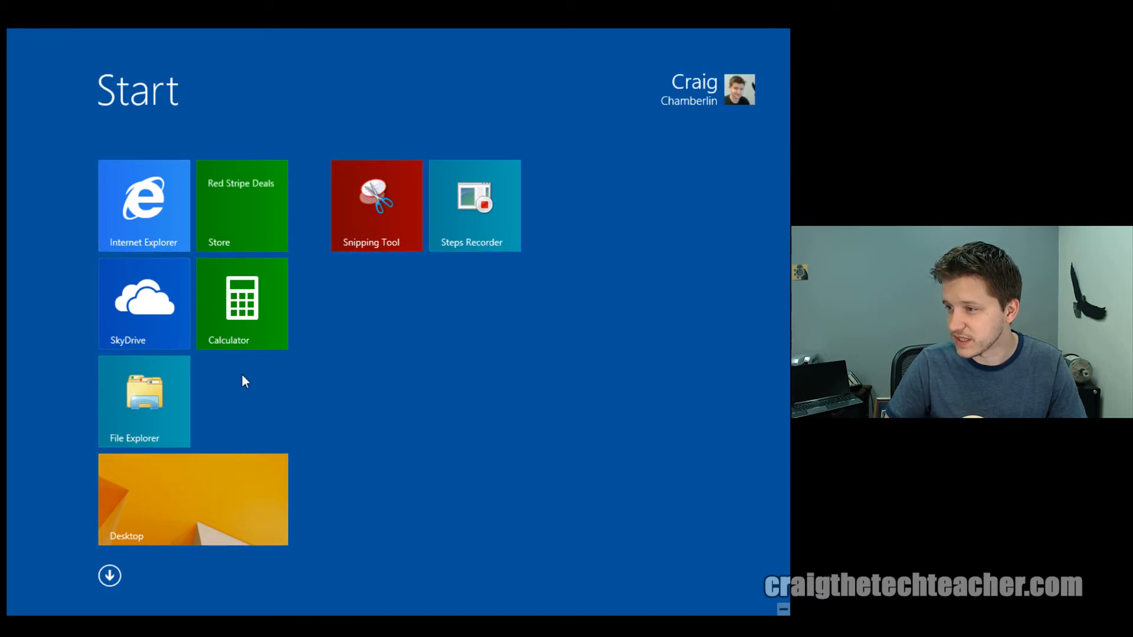
{"action": "mouse_move", "coordinate": [150, 420]}
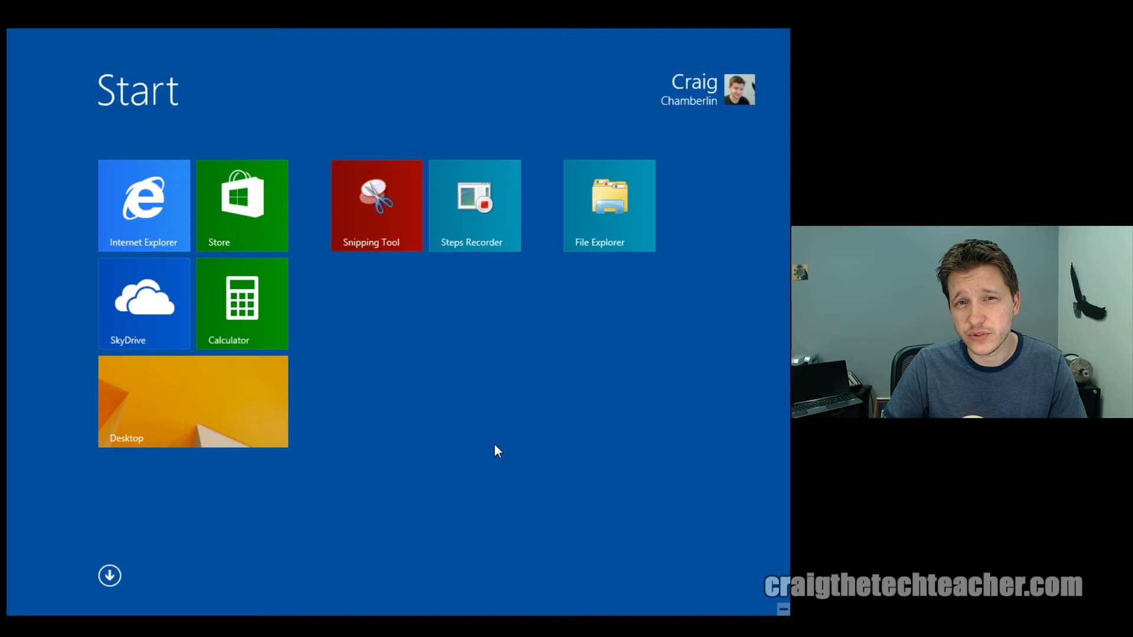
{"action": "mouse_move", "coordinate": [452, 455]}
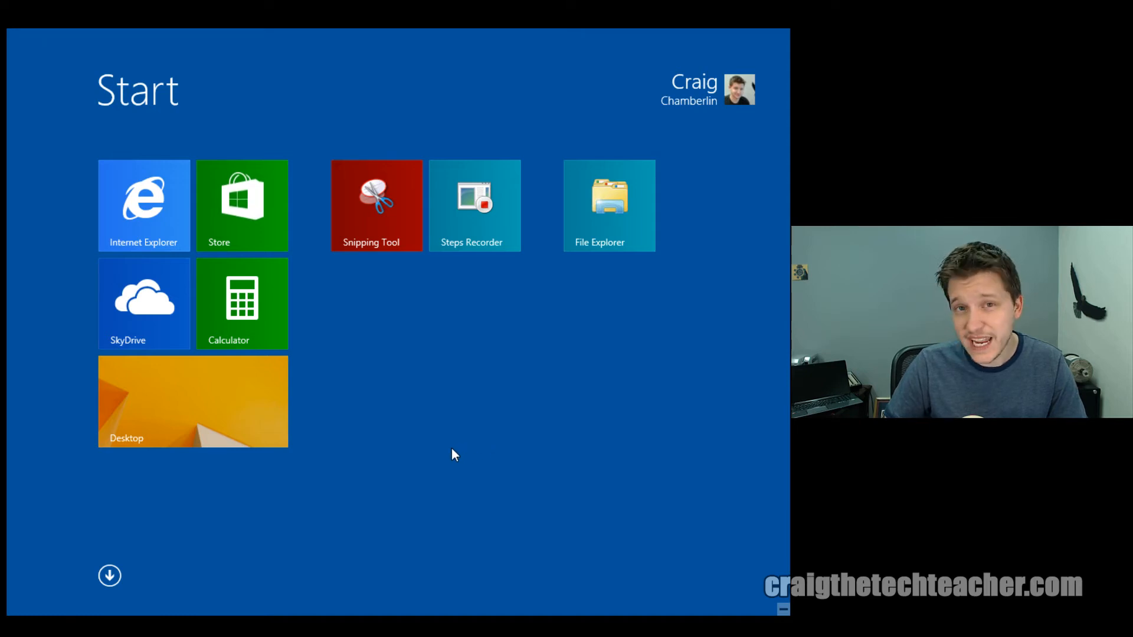
{"action": "mouse_move", "coordinate": [381, 314]}
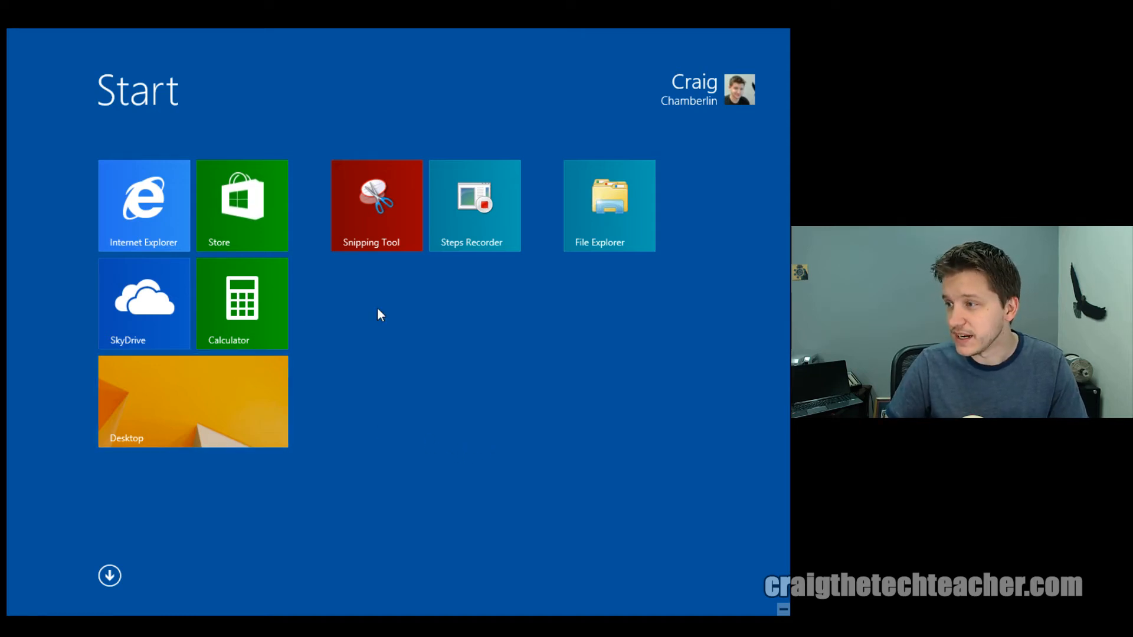
- Name the three tile groups Main Menu, Tools and Other in customise mode
{"action": "right_click", "coordinate": [609, 205]}
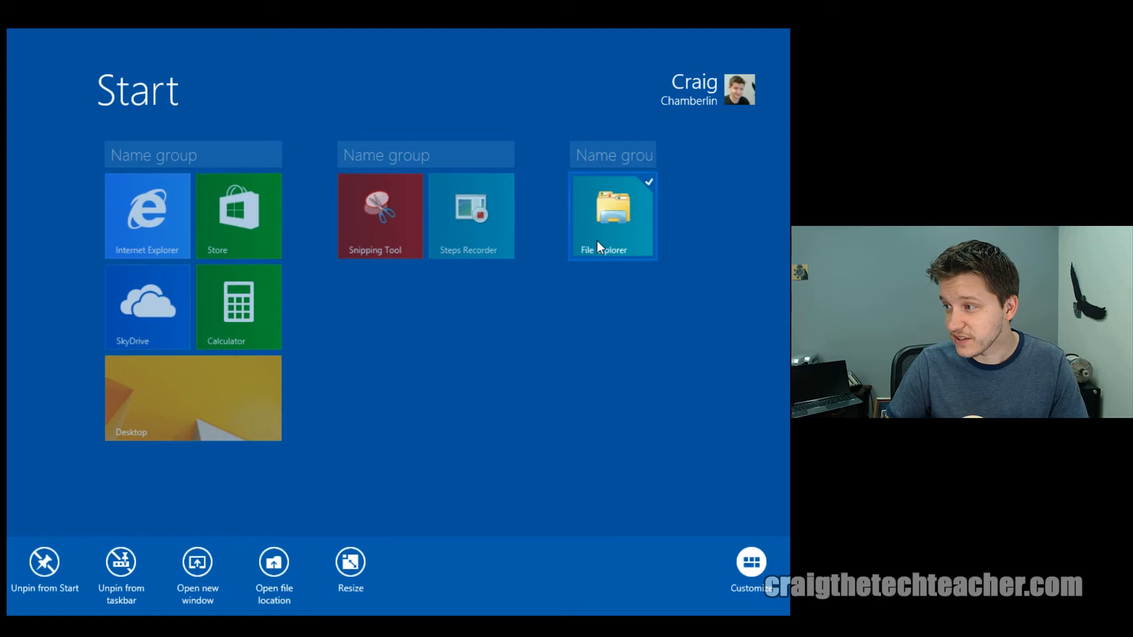
{"action": "left_click", "coordinate": [192, 155]}
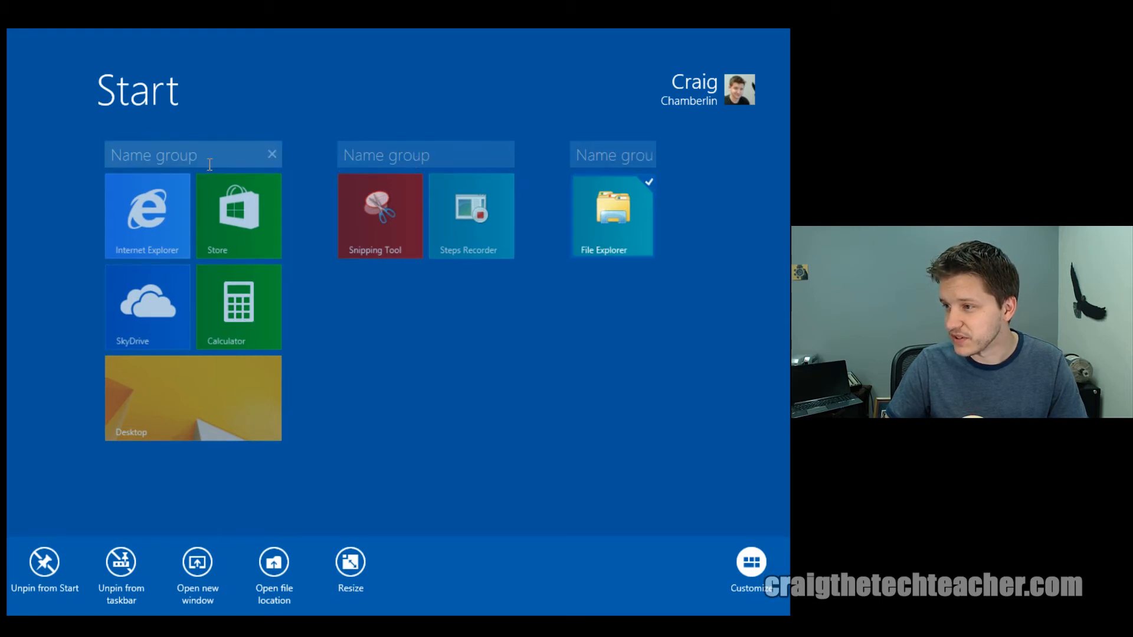
{"action": "type", "text": "M"}
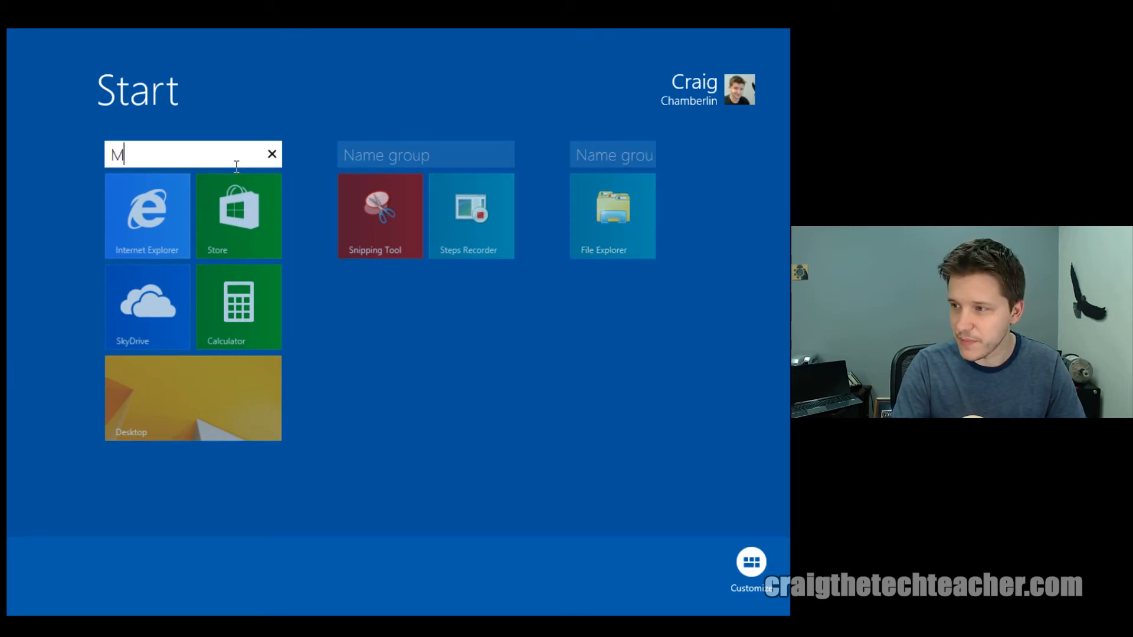
{"action": "type", "text": "ain Menu"}
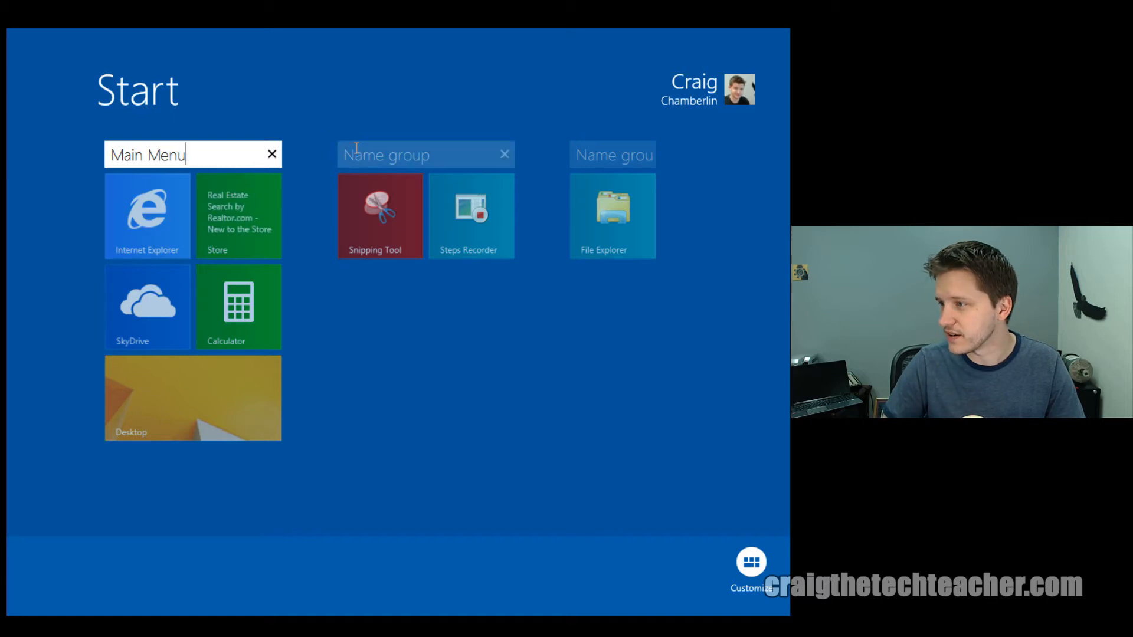
{"action": "type", "text": "Toos"}
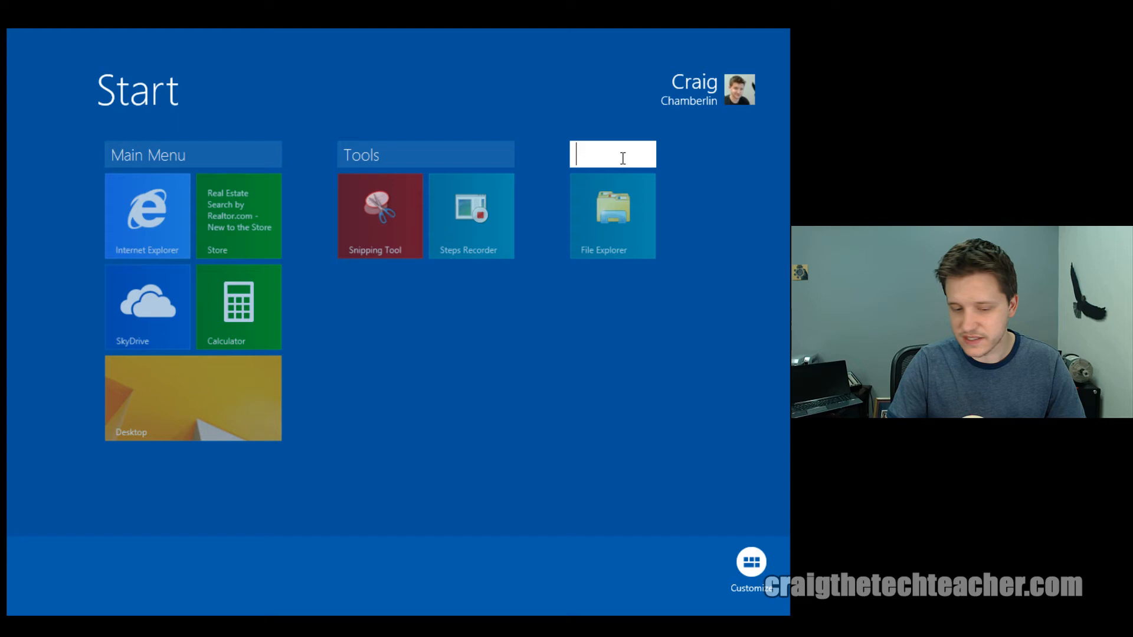
{"action": "type", "text": "Other"}
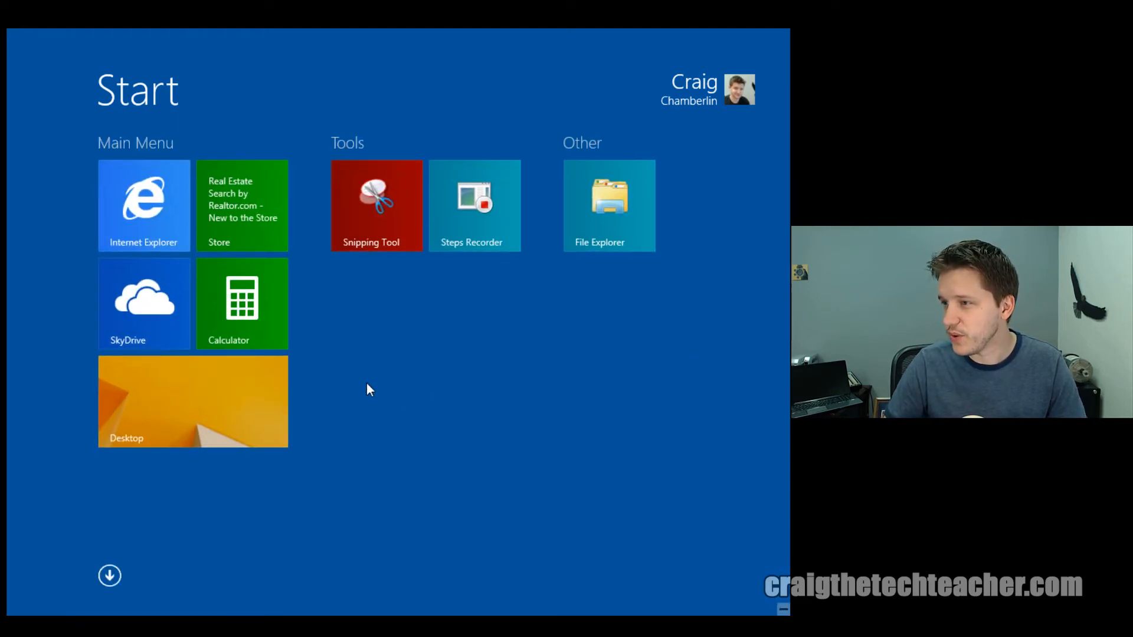
{"action": "mouse_move", "coordinate": [414, 269]}
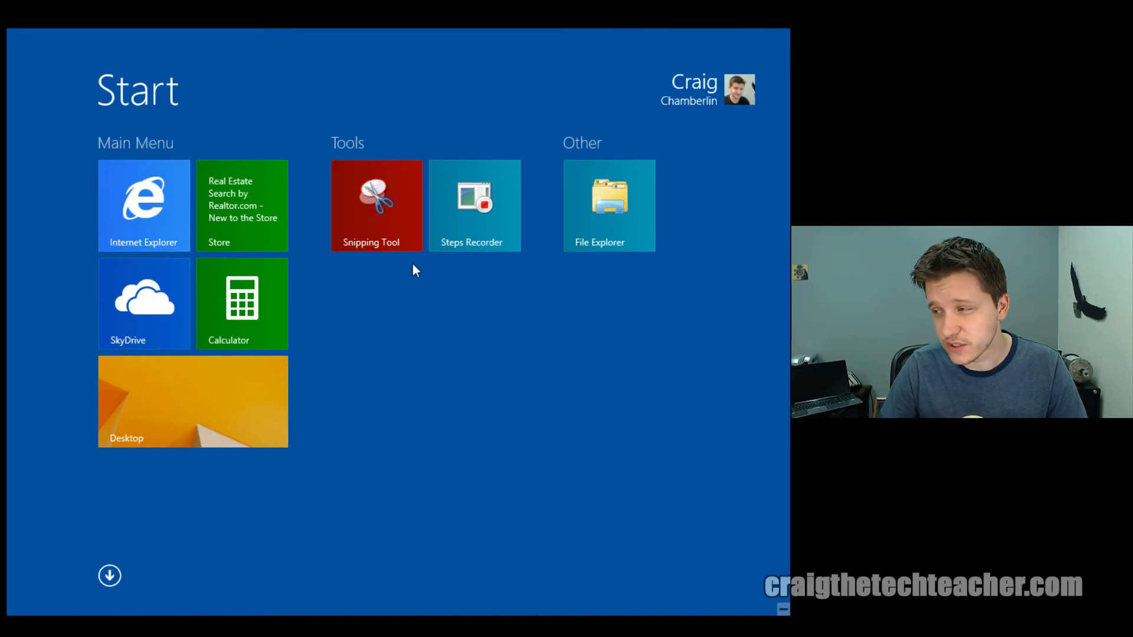
{"action": "mouse_move", "coordinate": [668, 464]}
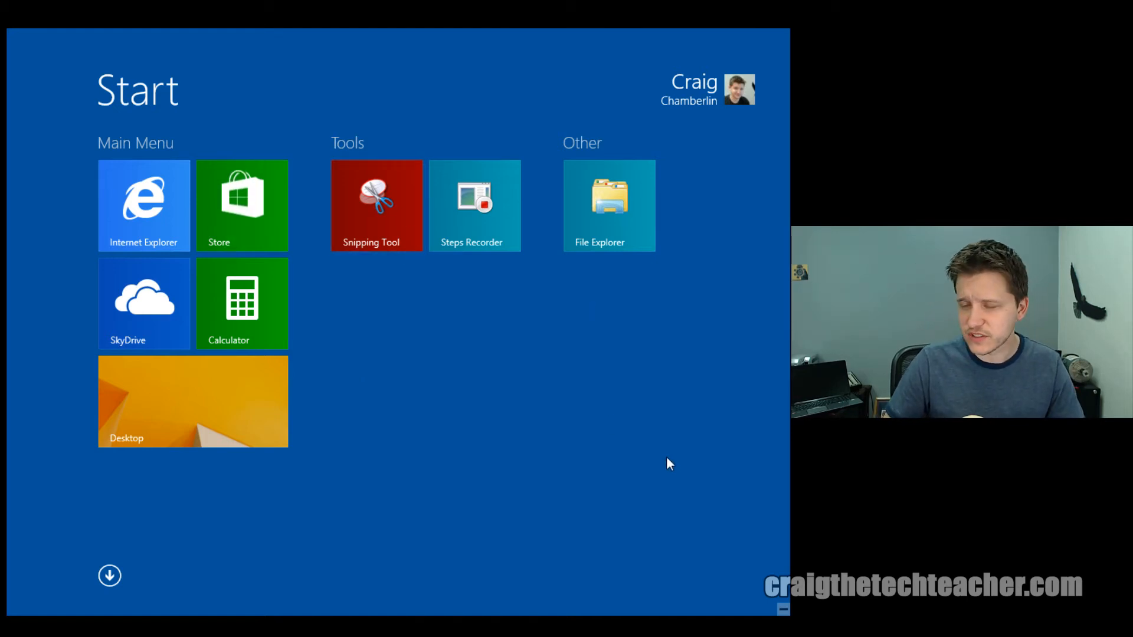
{"action": "mouse_move", "coordinate": [481, 198]}
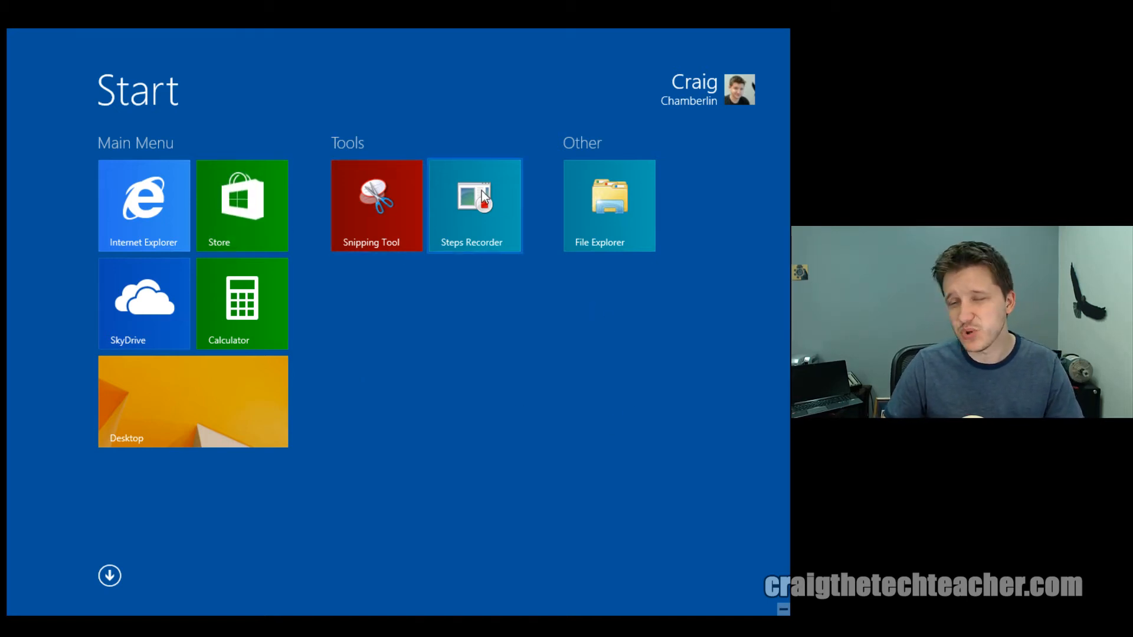
{"action": "mouse_move", "coordinate": [736, 540]}
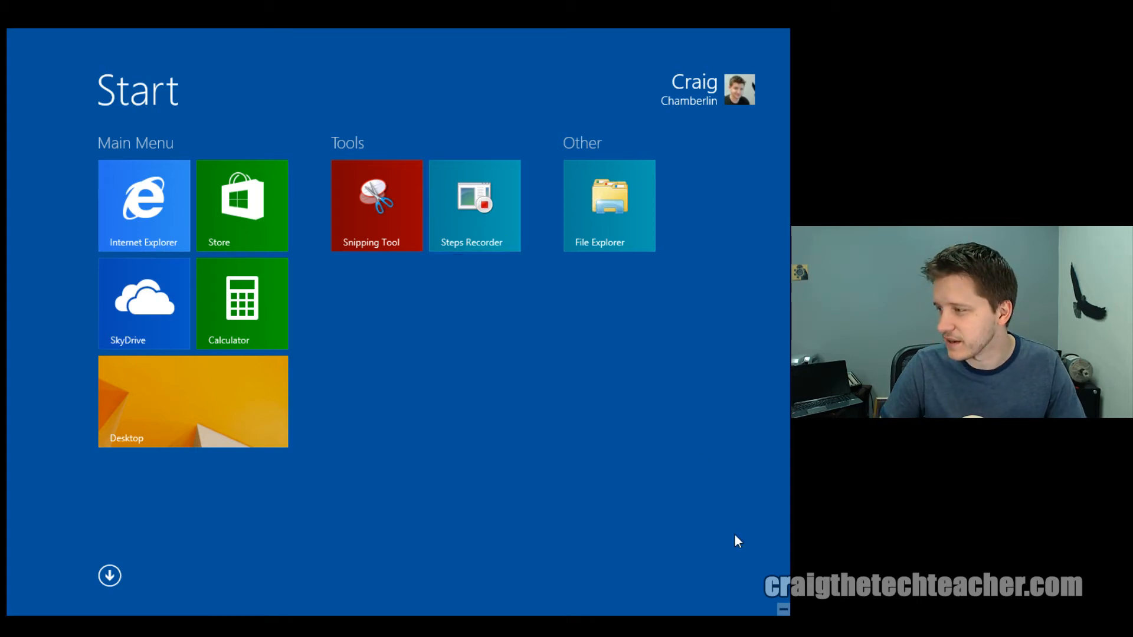
{"action": "mouse_move", "coordinate": [784, 611]}
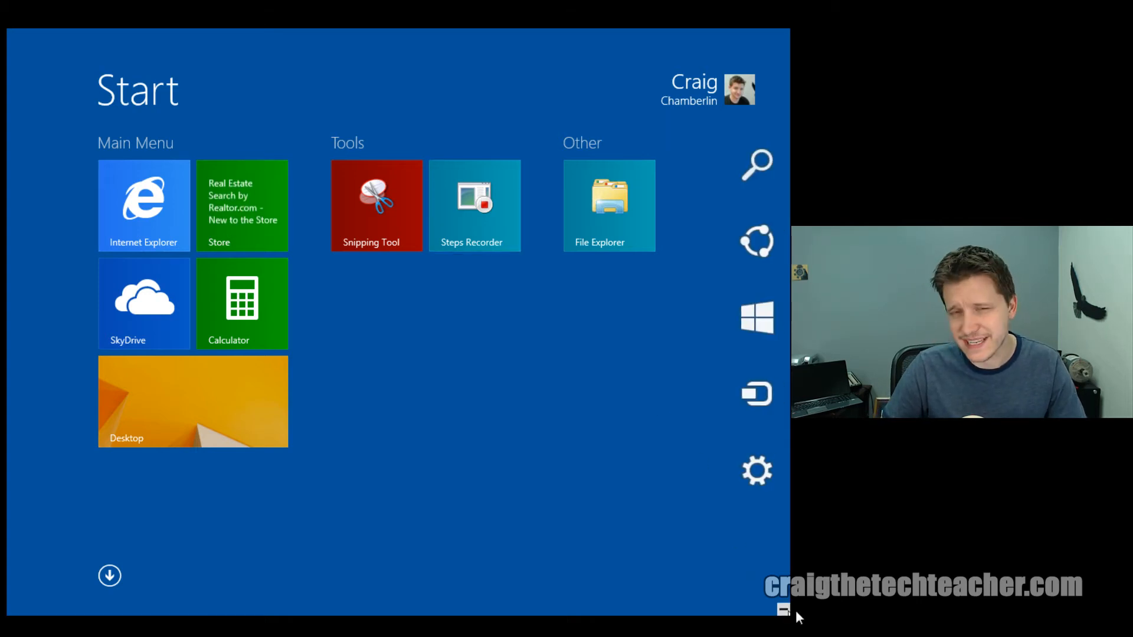
{"action": "left_click", "coordinate": [755, 164]}
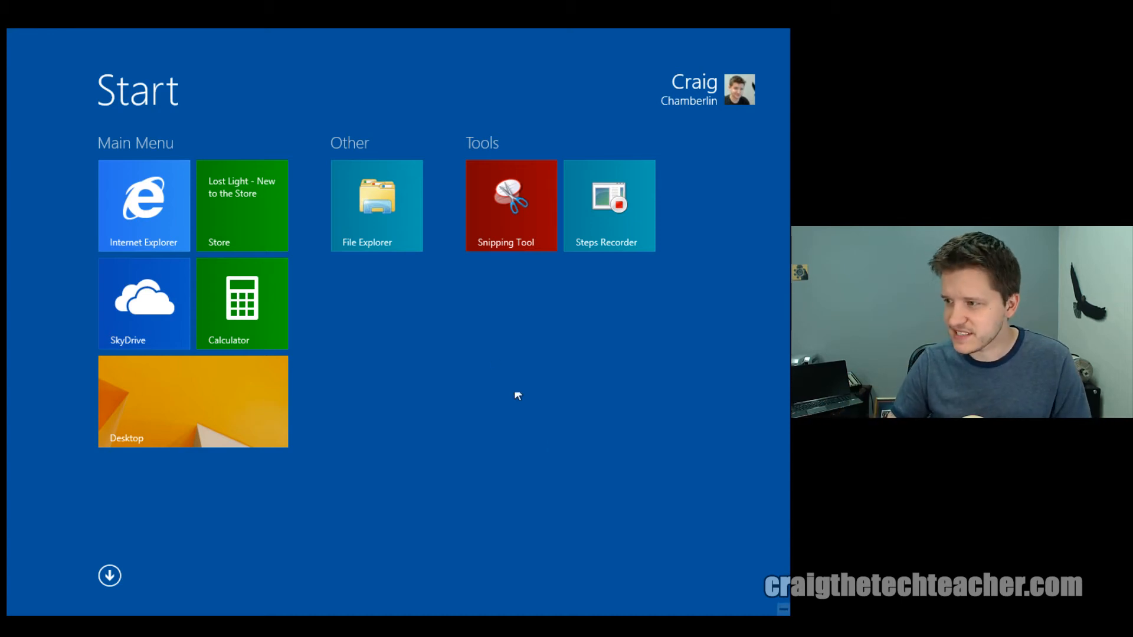
{"action": "mouse_move", "coordinate": [391, 343]}
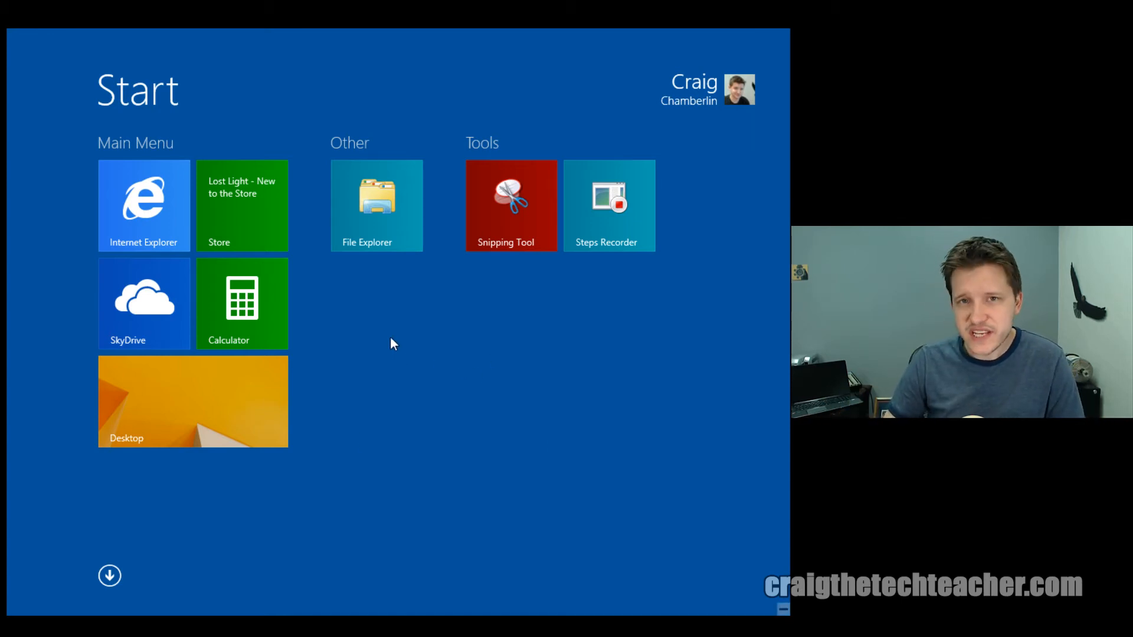
{"action": "mouse_move", "coordinate": [383, 349]}
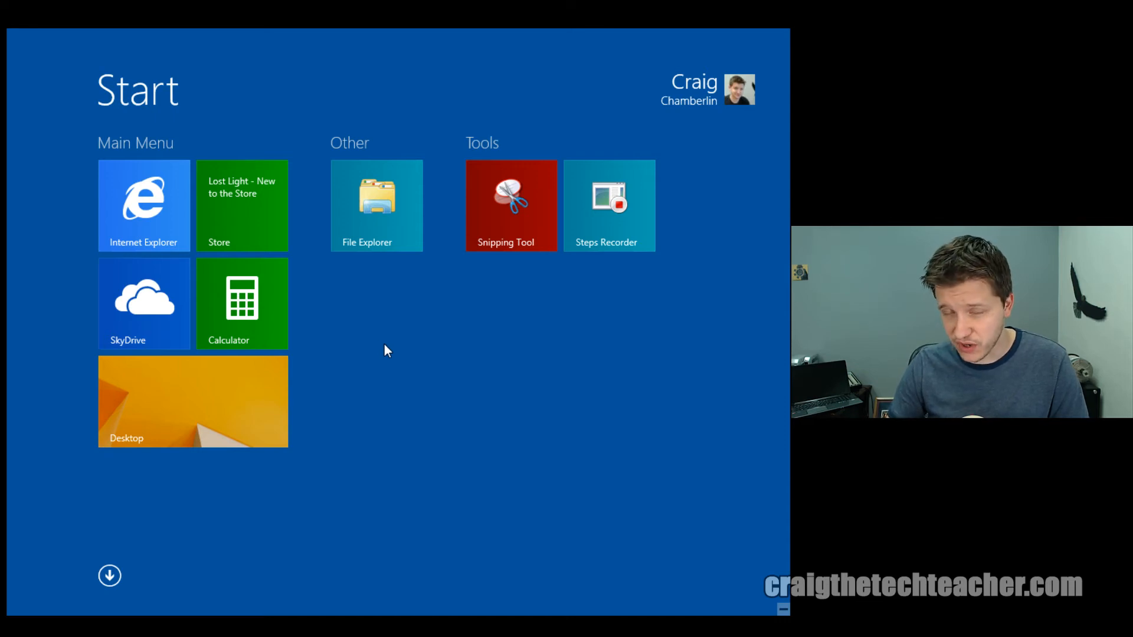
{"action": "mouse_move", "coordinate": [803, 53]}
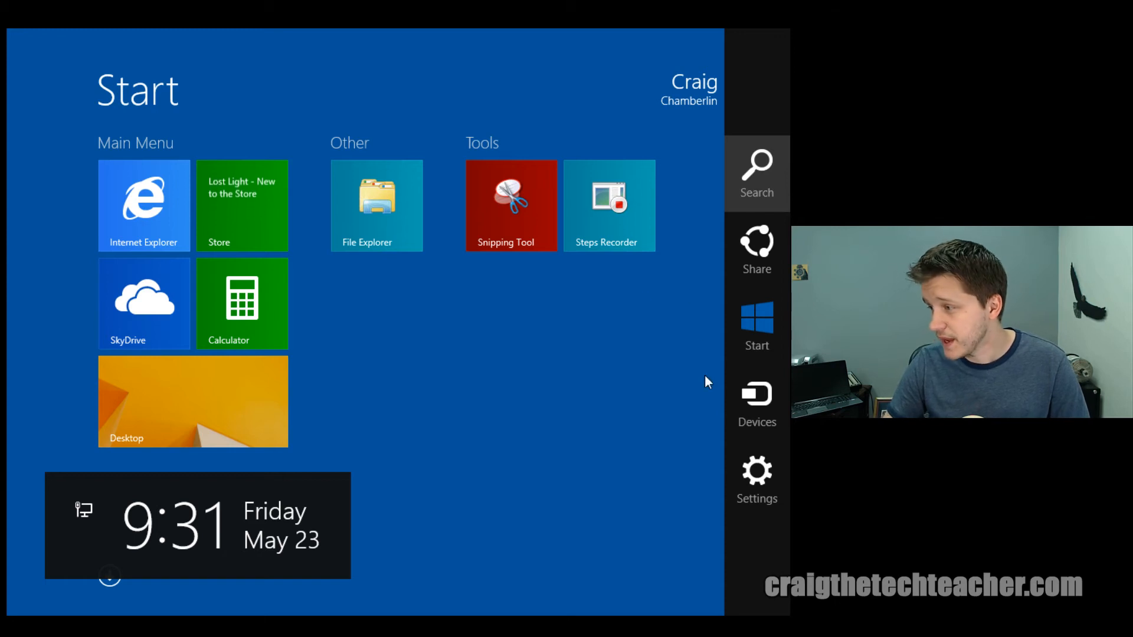
- Personalise Start with a red background pattern and red accent colour
{"action": "left_click", "coordinate": [757, 470]}
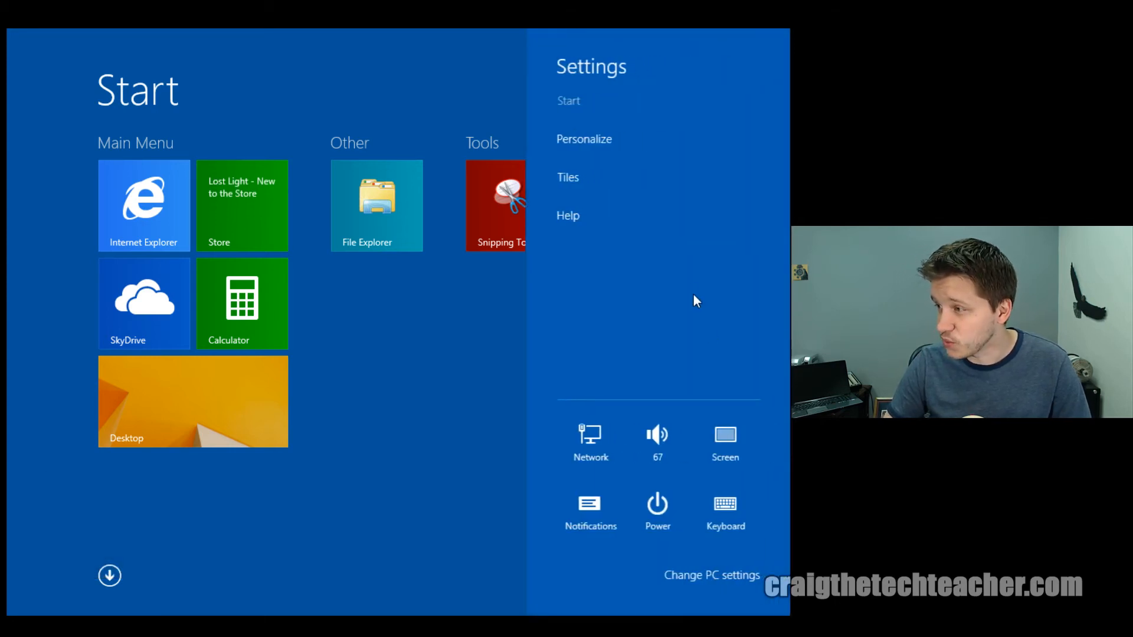
{"action": "left_click", "coordinate": [585, 139]}
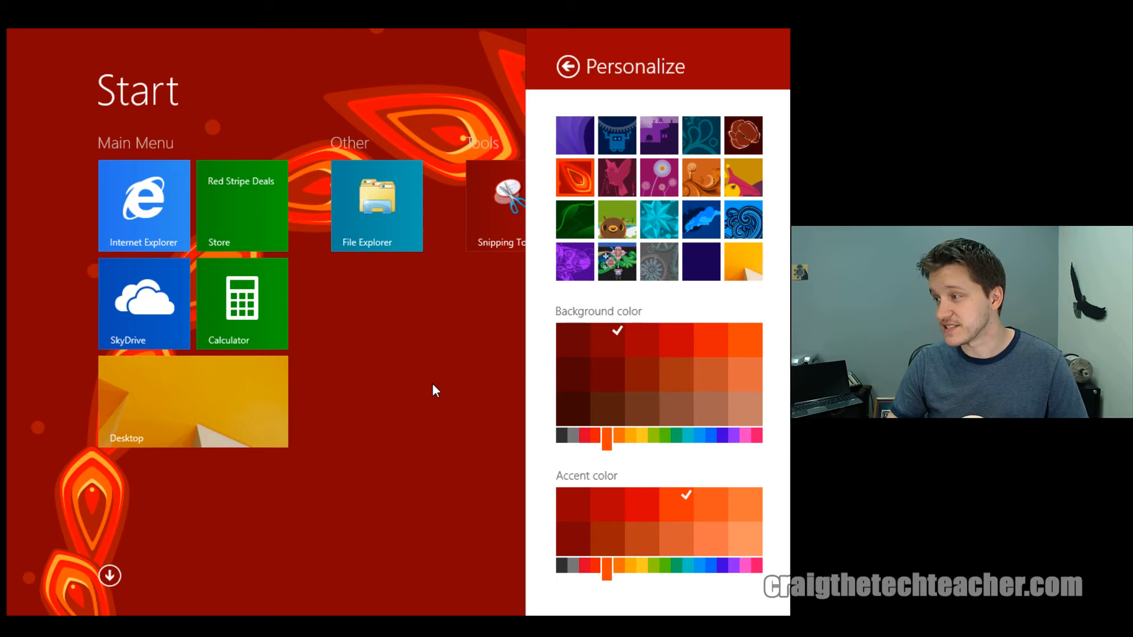
{"action": "mouse_move", "coordinate": [374, 369]}
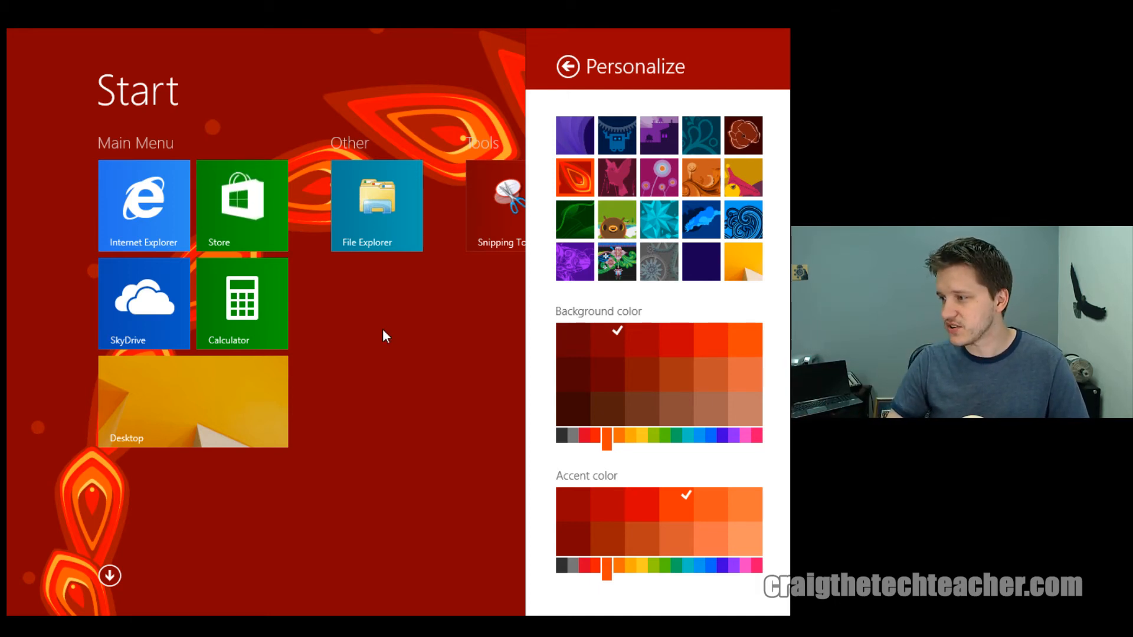
{"action": "mouse_move", "coordinate": [378, 330]}
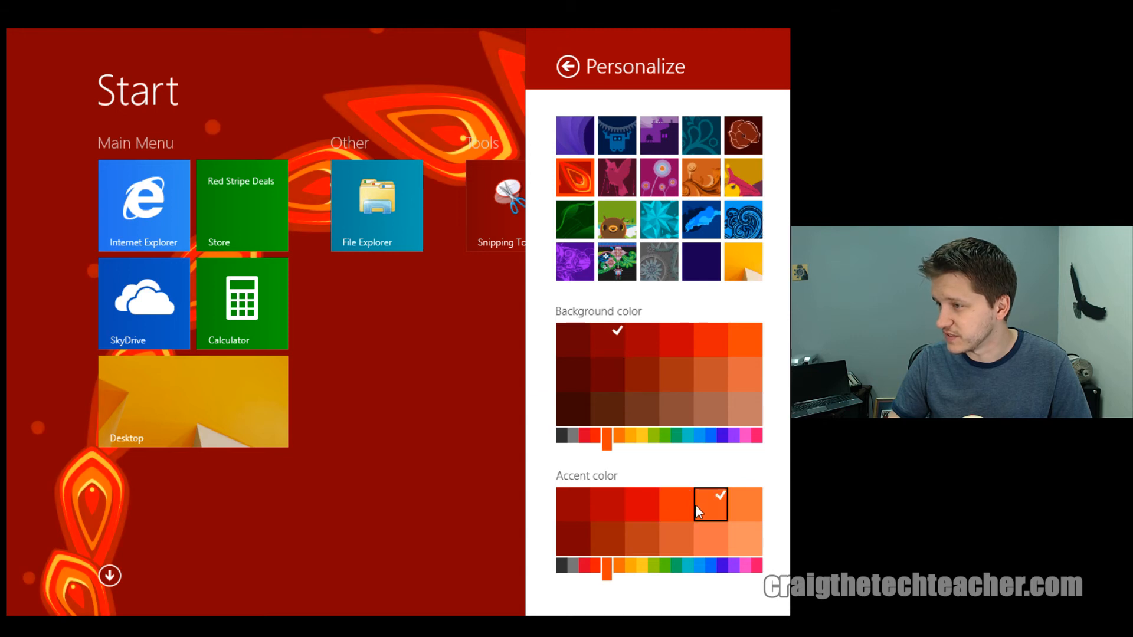
{"action": "left_click", "coordinate": [651, 504]}
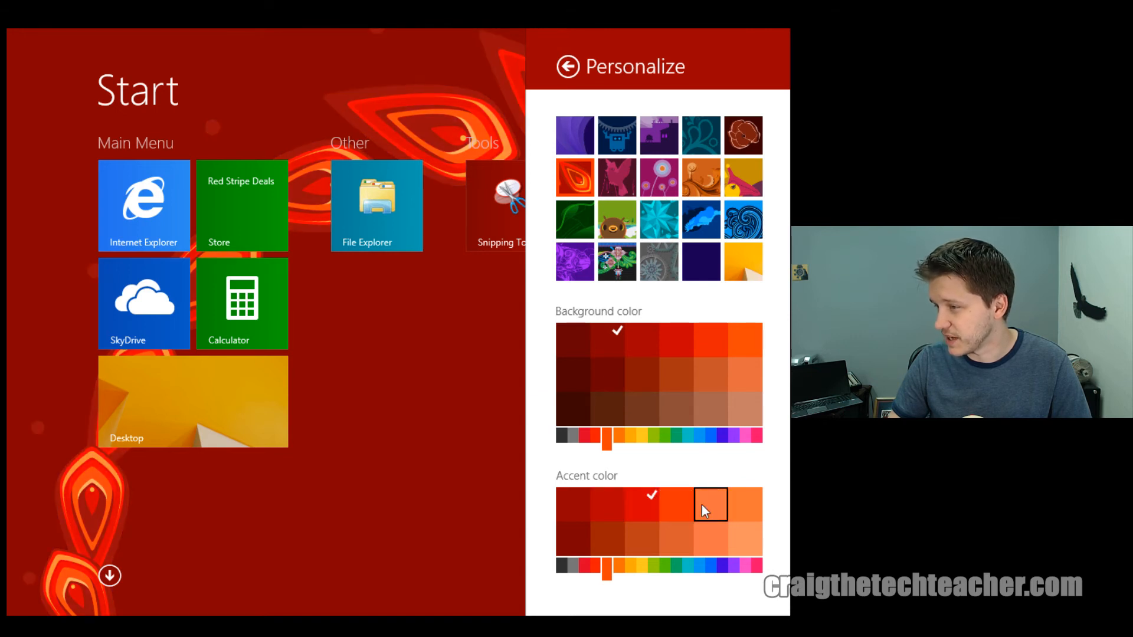
{"action": "left_click", "coordinate": [711, 504]}
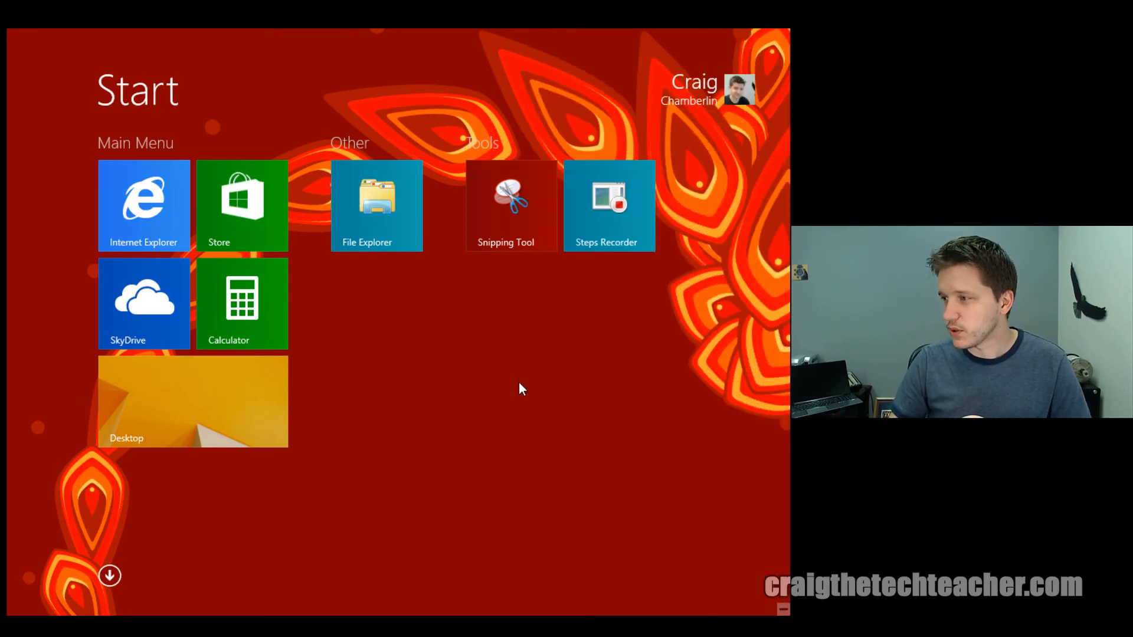
{"action": "left_click", "coordinate": [192, 402]}
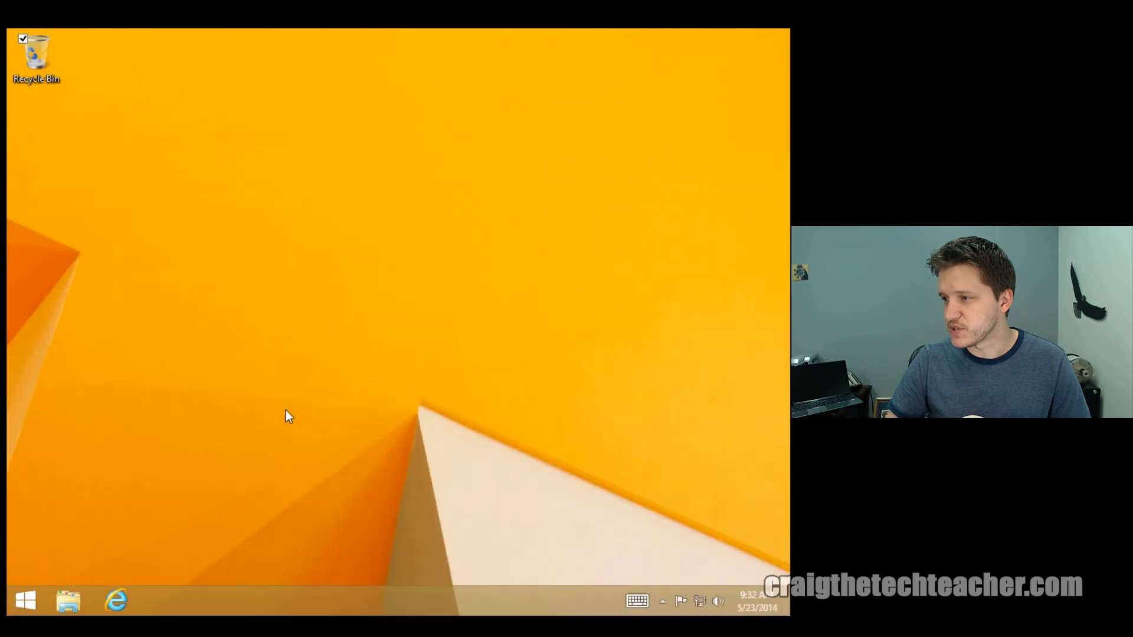
{"action": "mouse_move", "coordinate": [286, 408]}
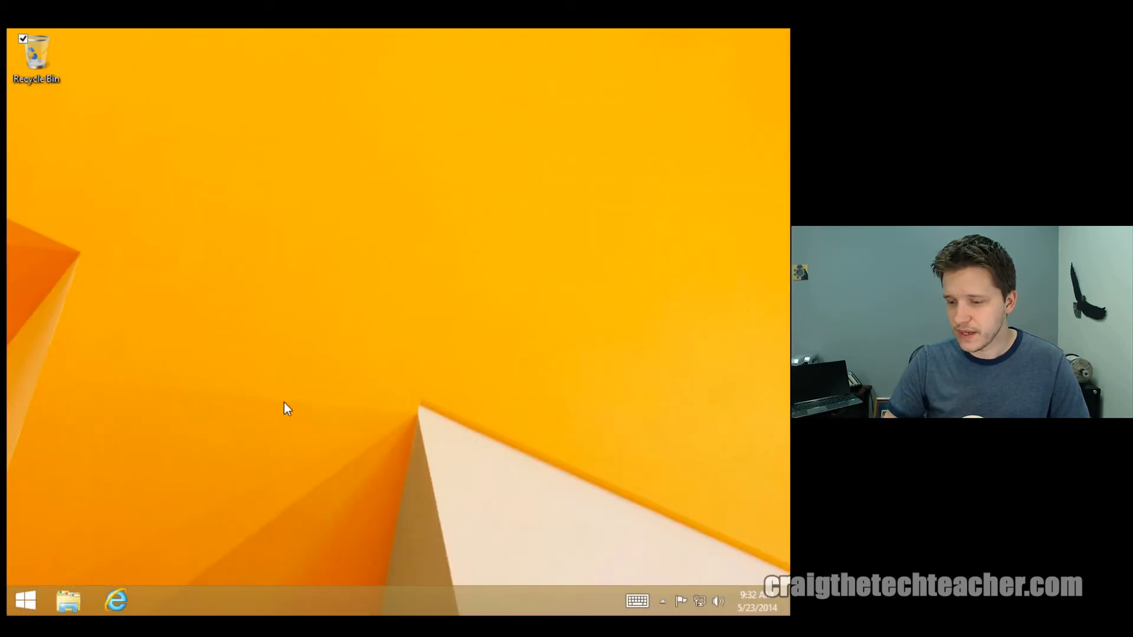
{"action": "left_click", "coordinate": [24, 601]}
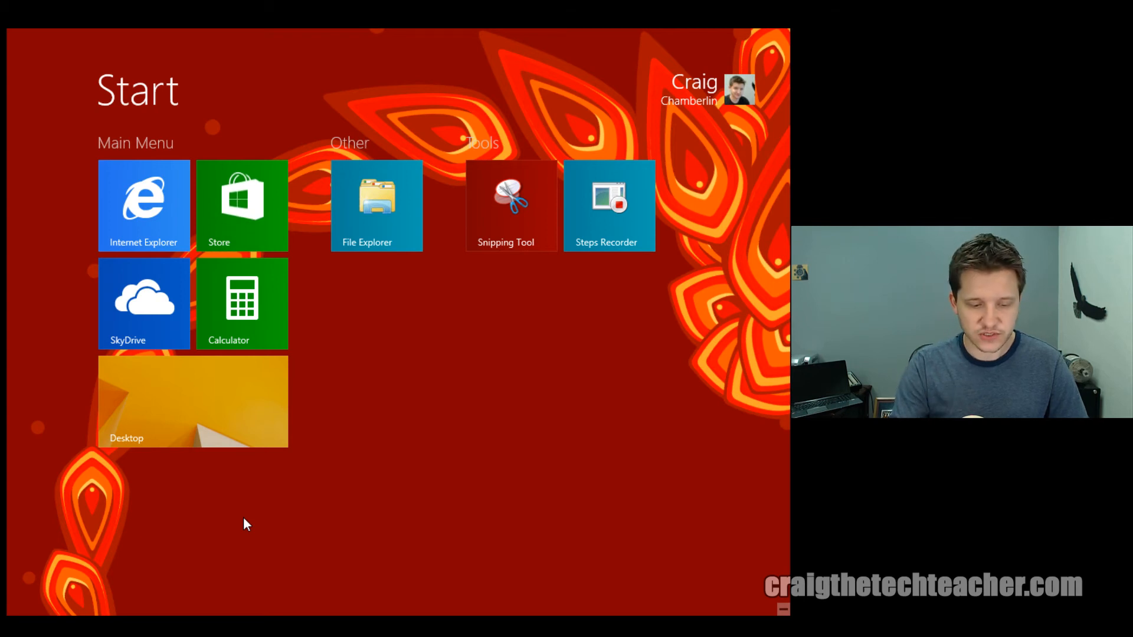
- Find Taskbar and Navigation by searching 'navigation' and tick 'Show my desktop background on Start'
{"action": "type", "text": "naviga"}
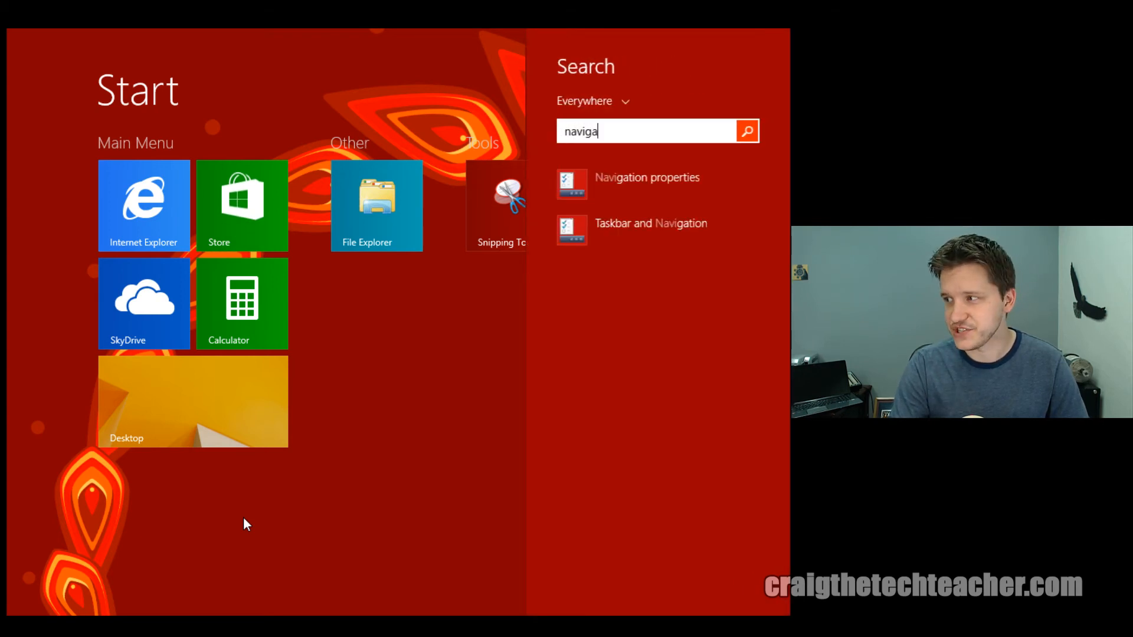
{"action": "type", "text": "tion"}
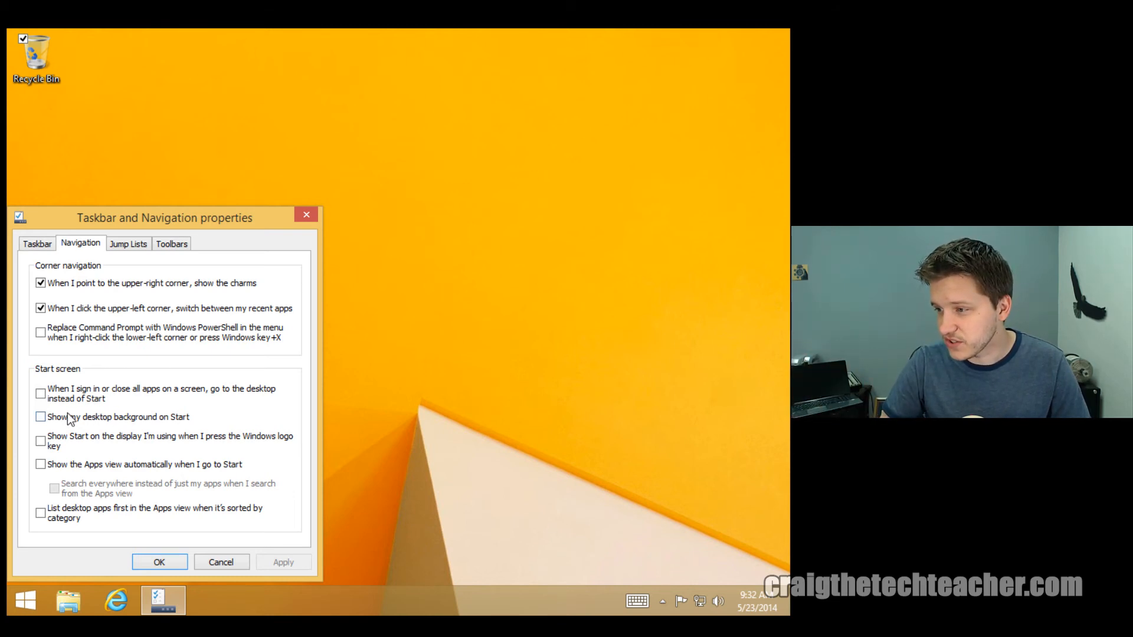
{"action": "left_click", "coordinate": [40, 416]}
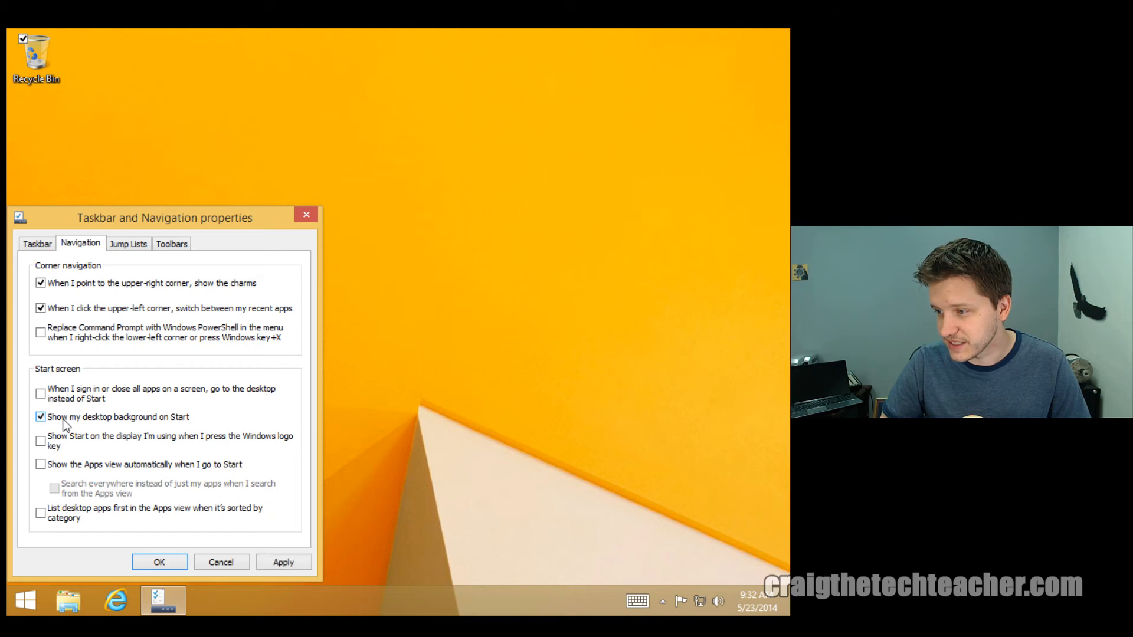
{"action": "mouse_move", "coordinate": [108, 443]}
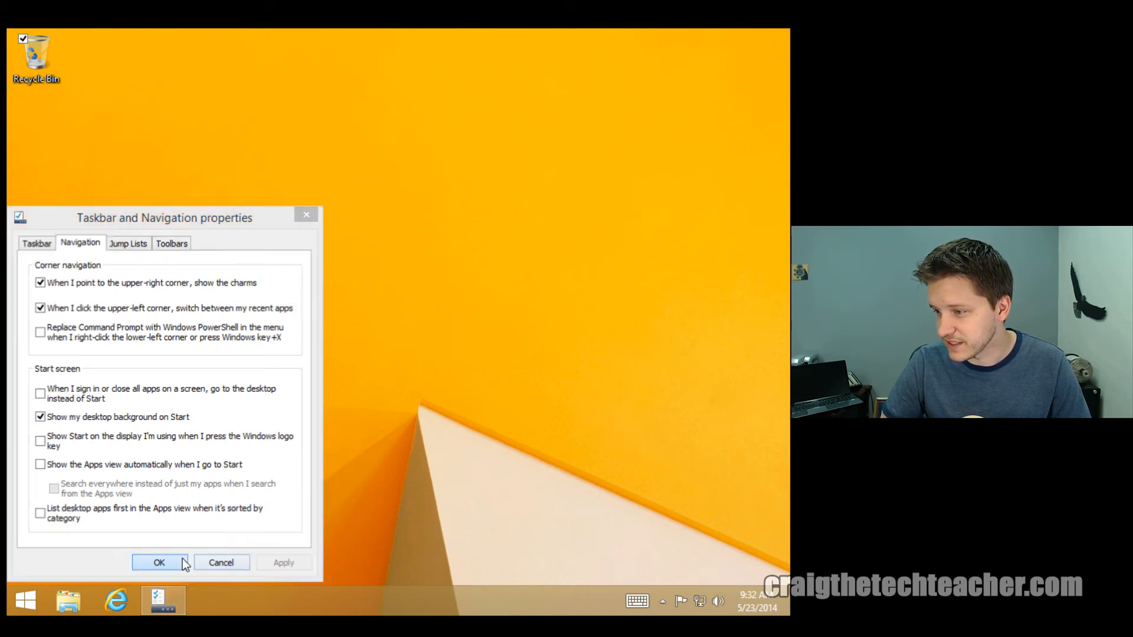
- Confirm the navigation settings so Start shows the orange desktop wallpaper
{"action": "left_click", "coordinate": [160, 563]}
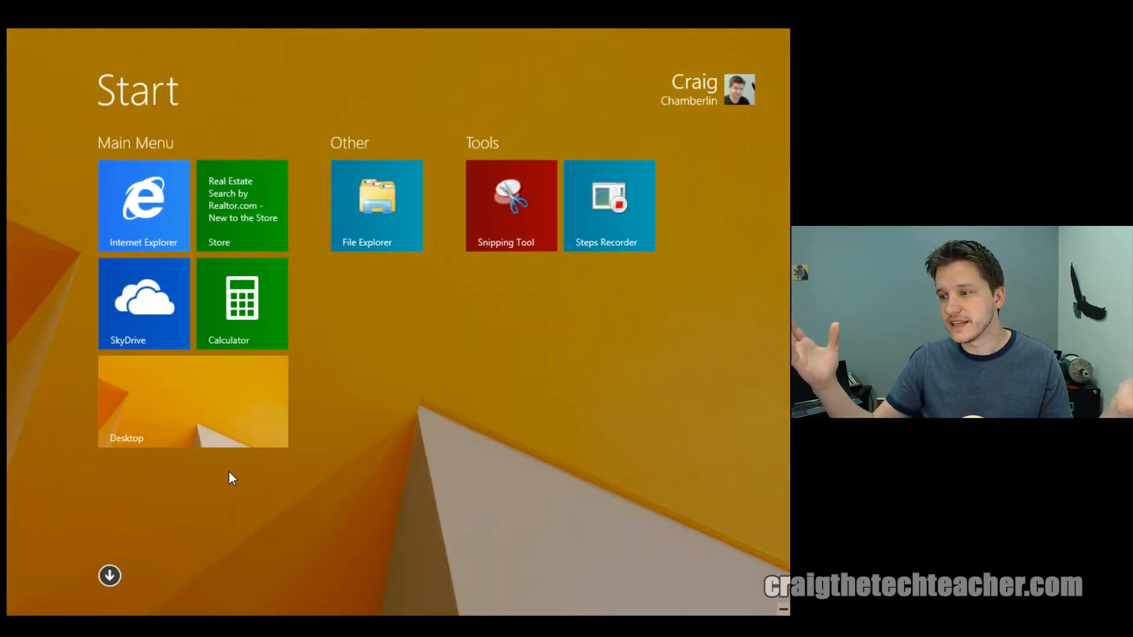
{"action": "mouse_move", "coordinate": [282, 543]}
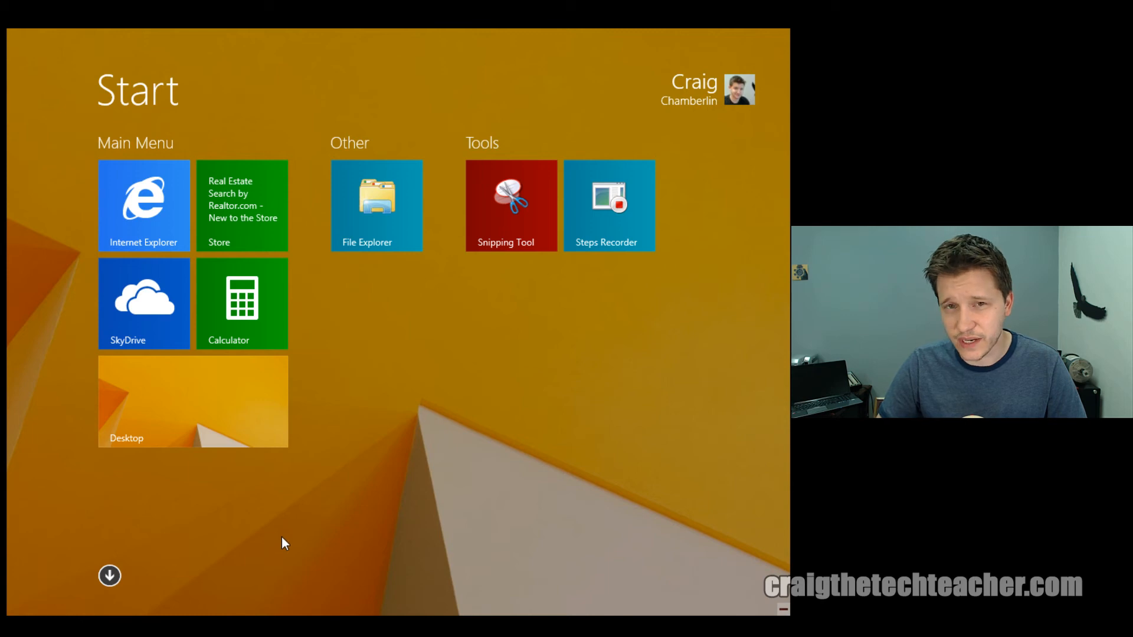
{"action": "mouse_move", "coordinate": [149, 507]}
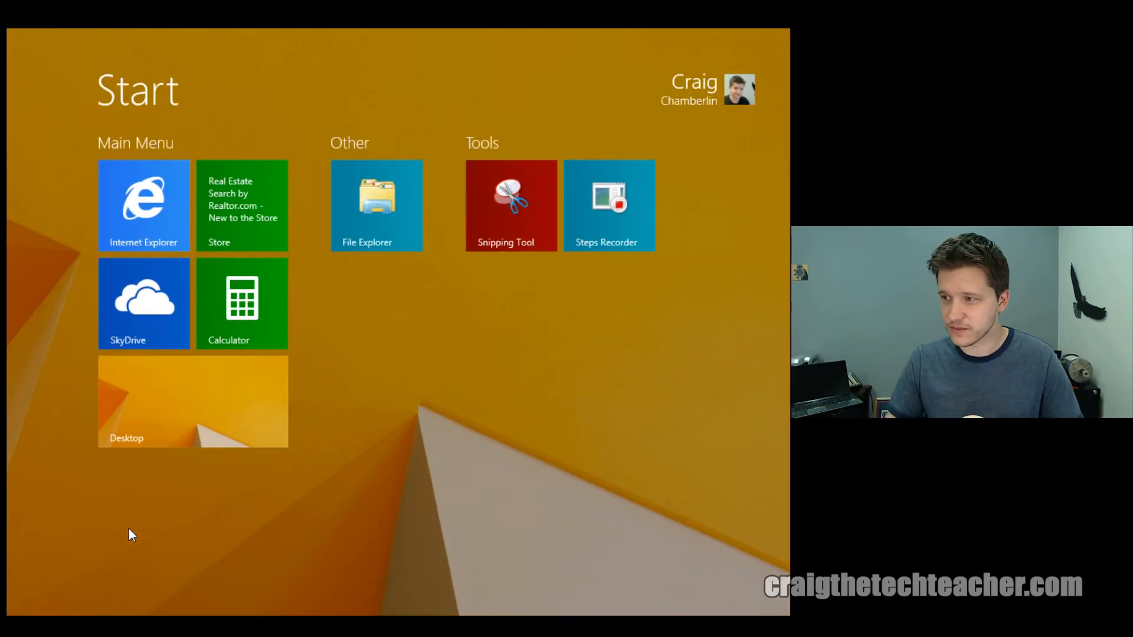
{"action": "mouse_move", "coordinate": [340, 481]}
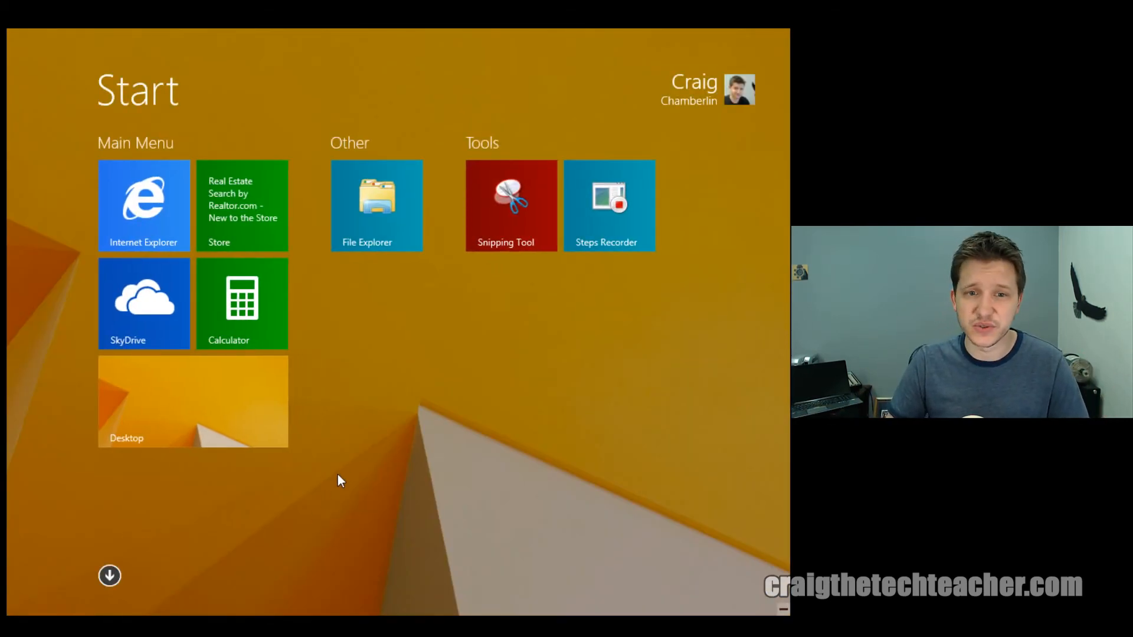
{"action": "mouse_move", "coordinate": [347, 471]}
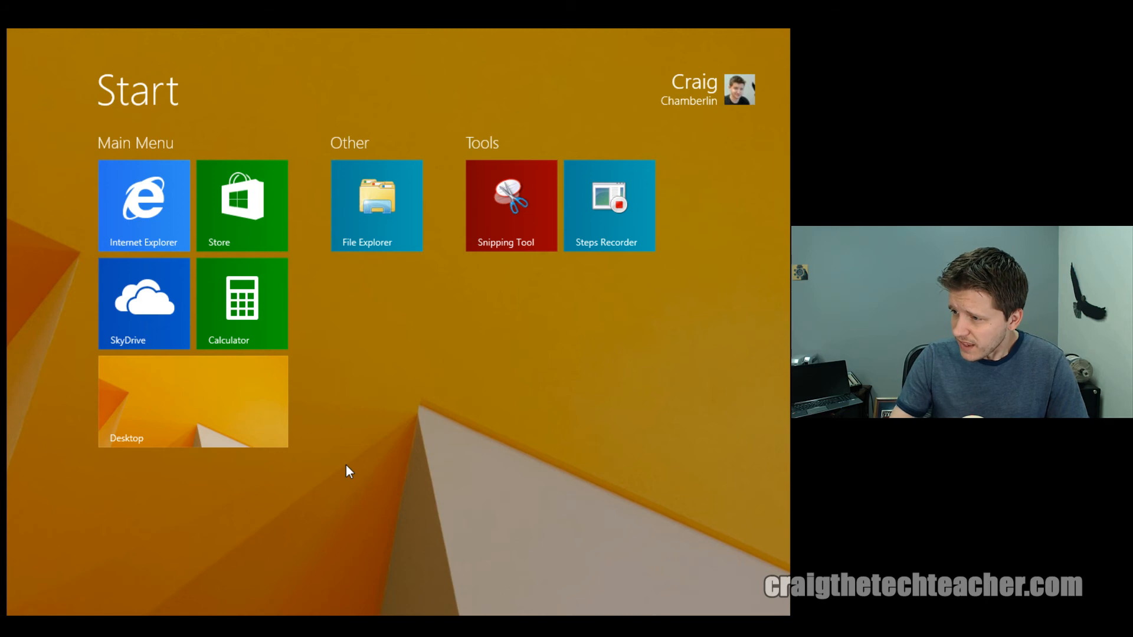
{"action": "mouse_move", "coordinate": [242, 304]}
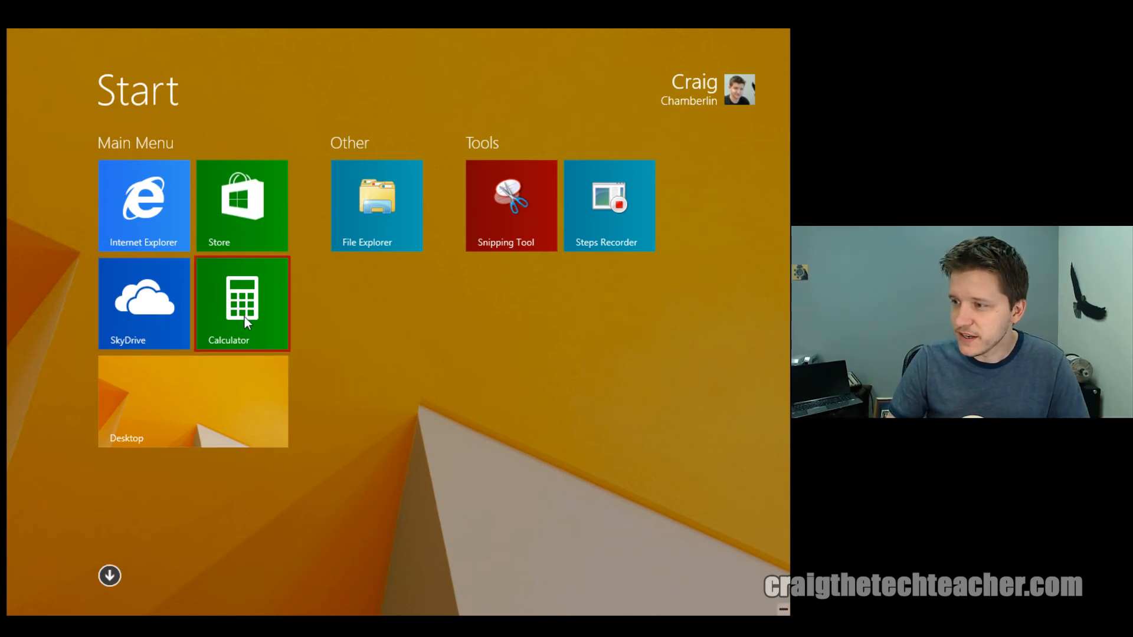
- Resize the Calculator tile to small and back to medium
{"action": "right_click", "coordinate": [241, 304]}
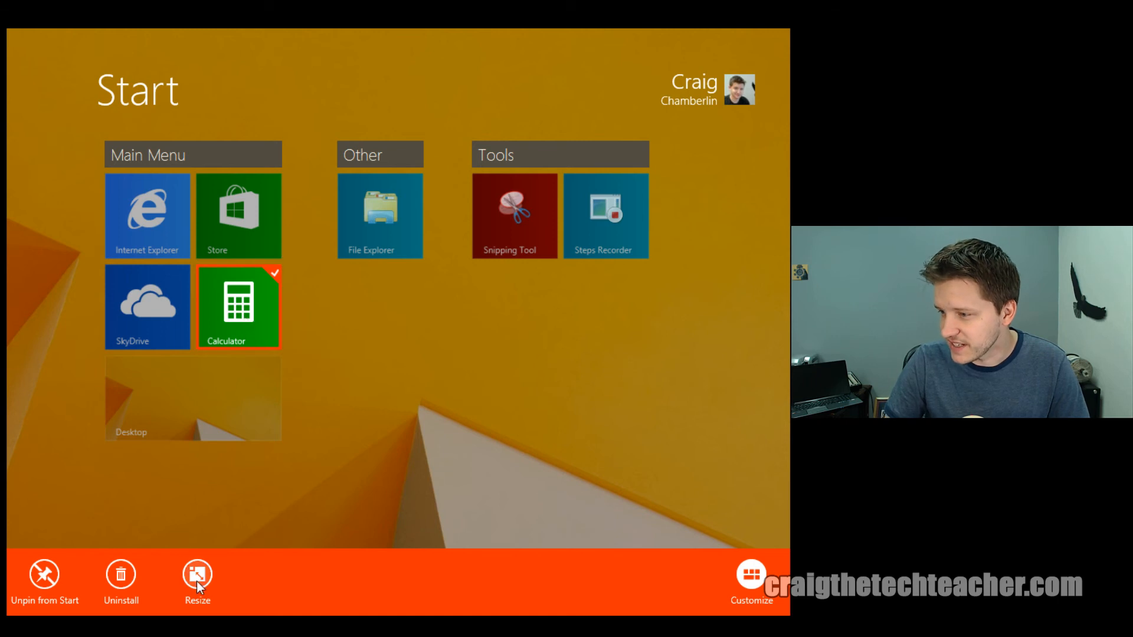
{"action": "left_click", "coordinate": [197, 575]}
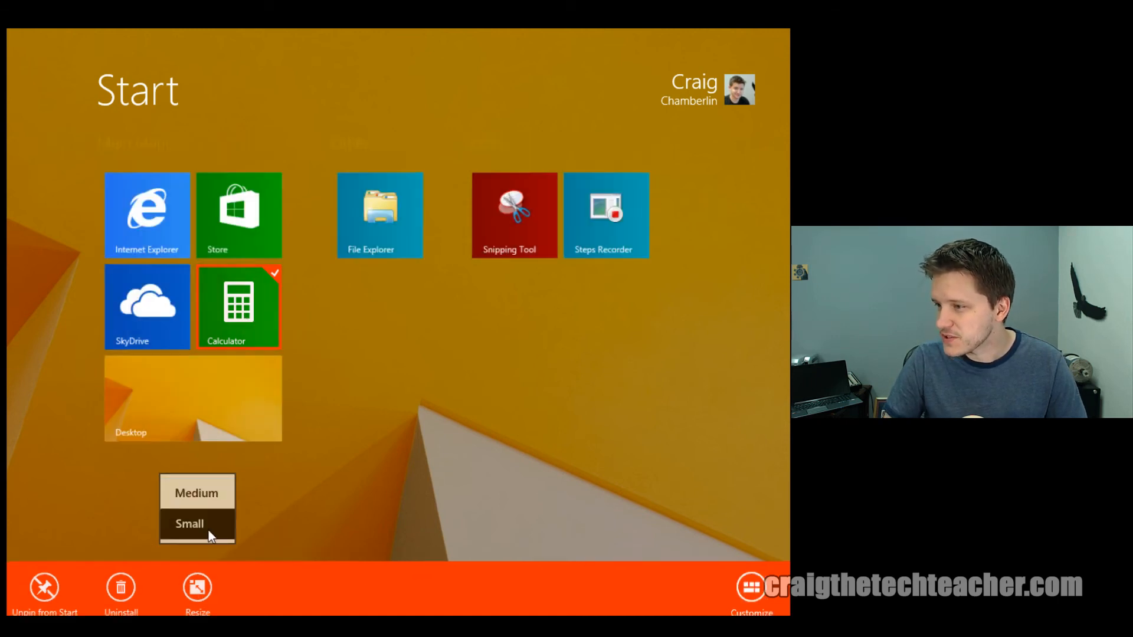
{"action": "left_click", "coordinate": [188, 524]}
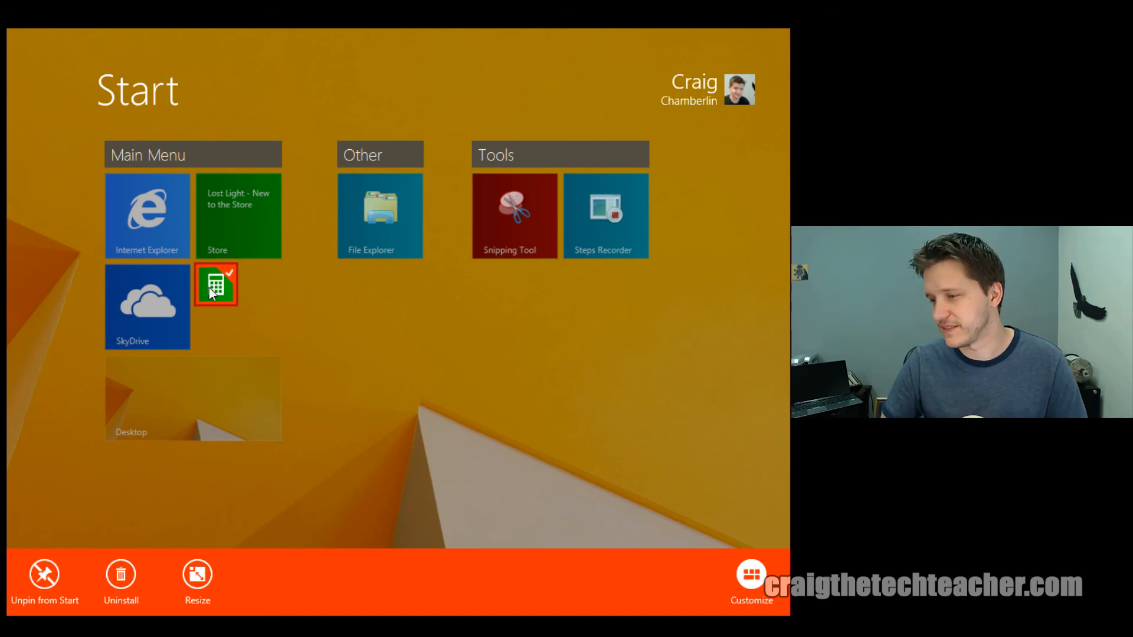
{"action": "left_click", "coordinate": [197, 579]}
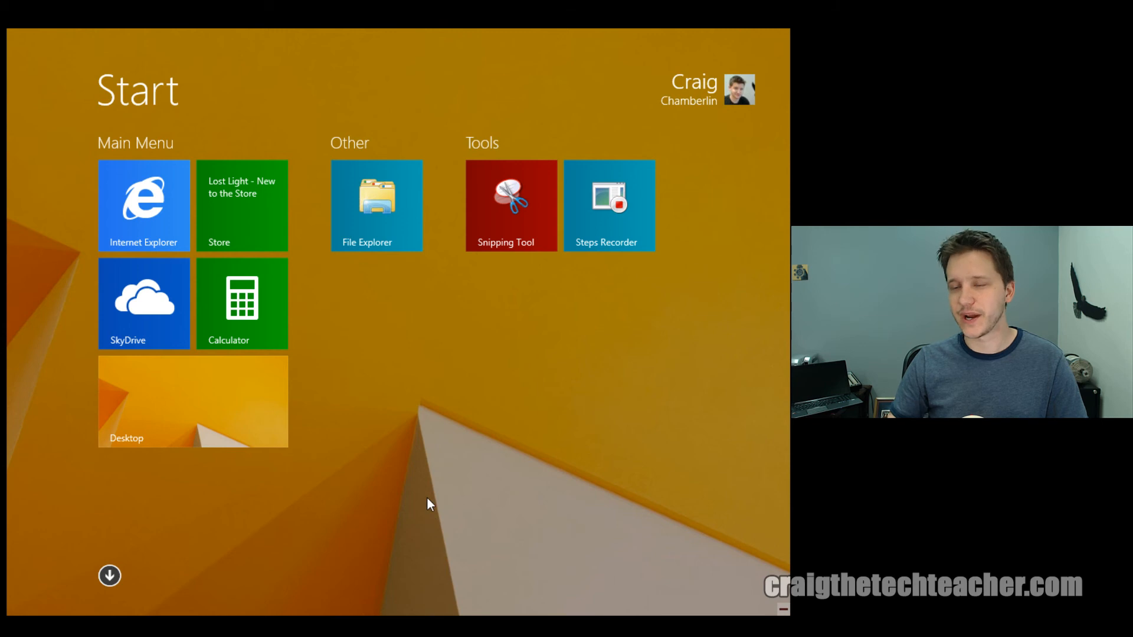
{"action": "mouse_move", "coordinate": [346, 482]}
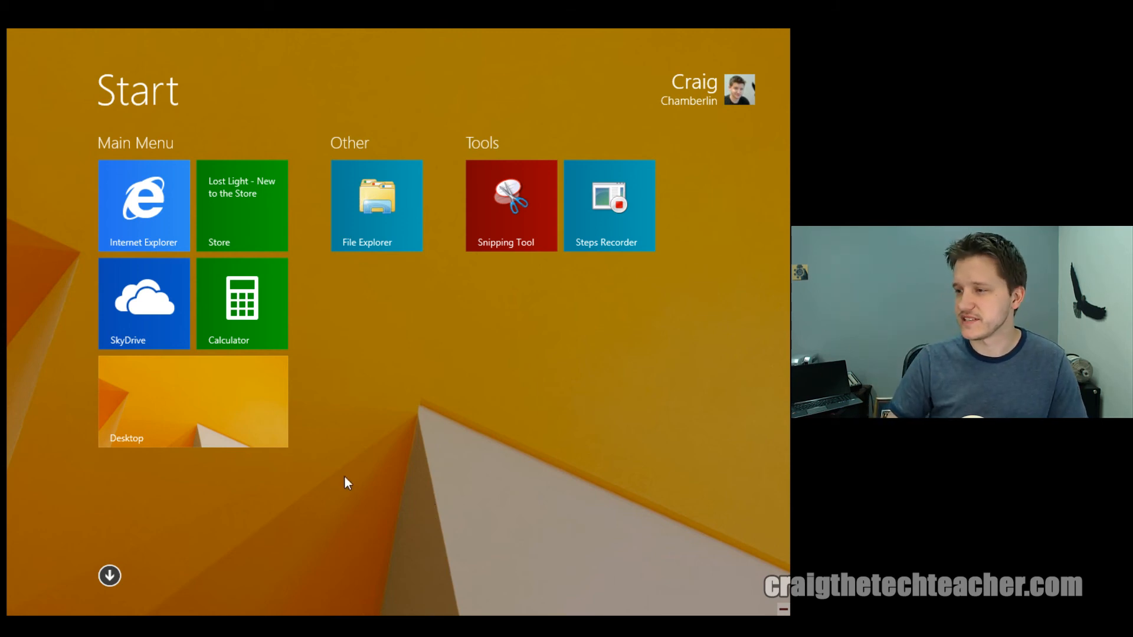
- Select the Desktop tile instead of Internet Explorer and show its size choices
{"action": "right_click", "coordinate": [146, 214]}
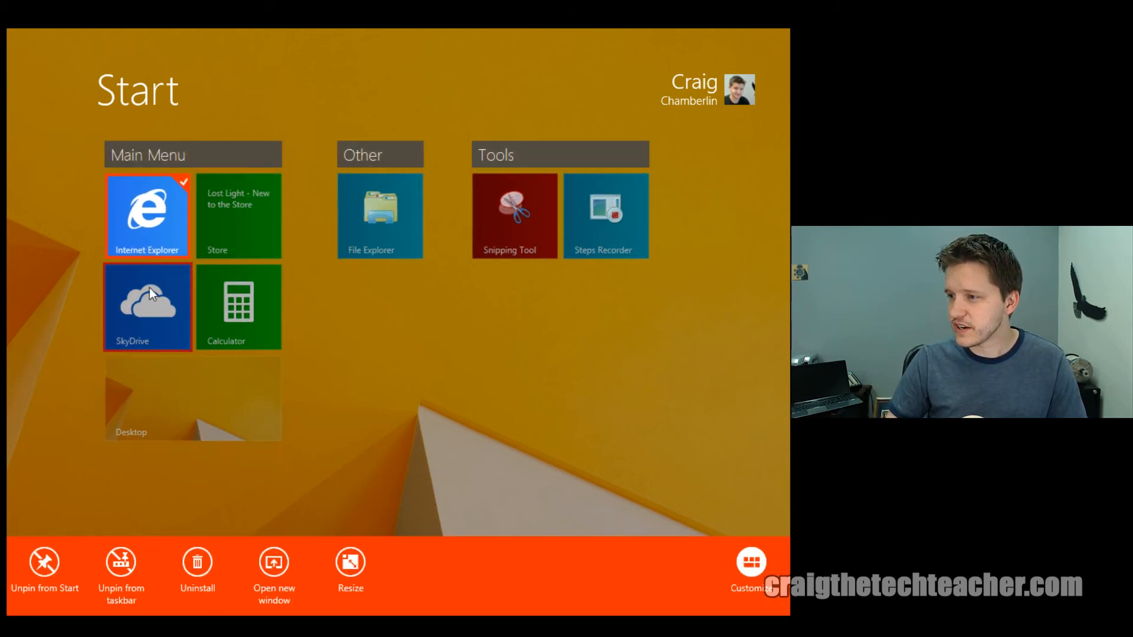
{"action": "left_click", "coordinate": [349, 562]}
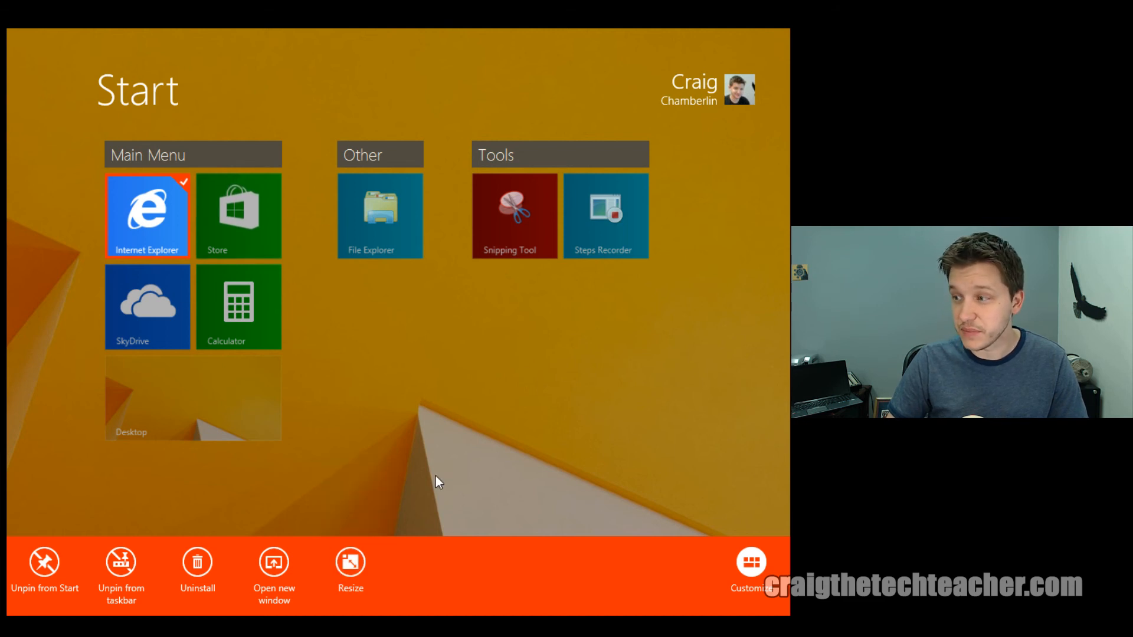
{"action": "left_click", "coordinate": [191, 398]}
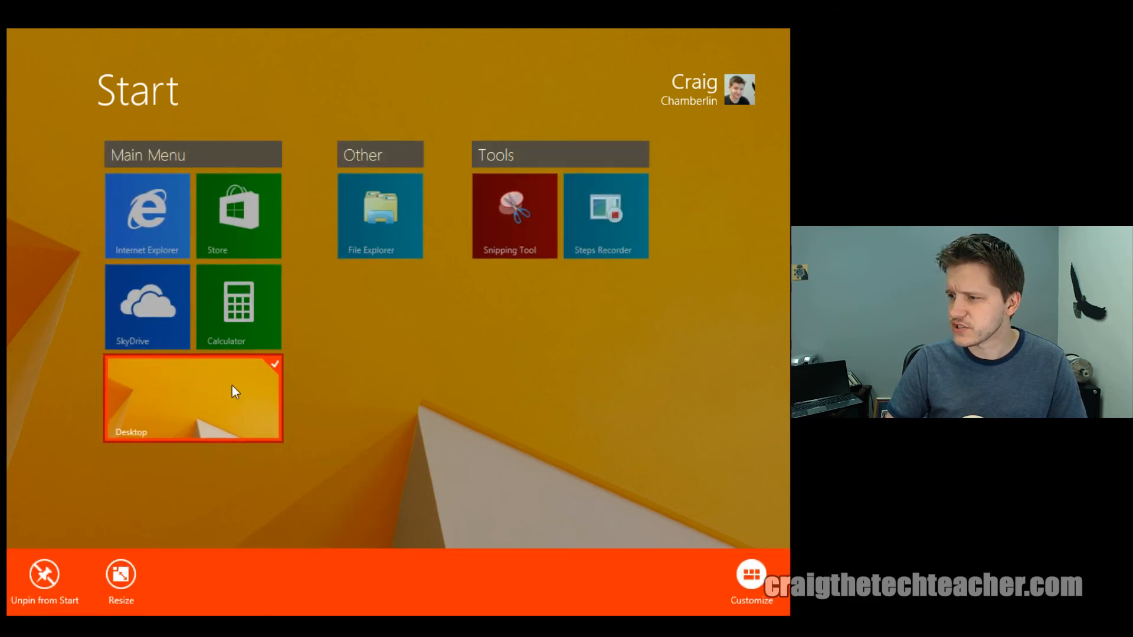
{"action": "left_click", "coordinate": [120, 576]}
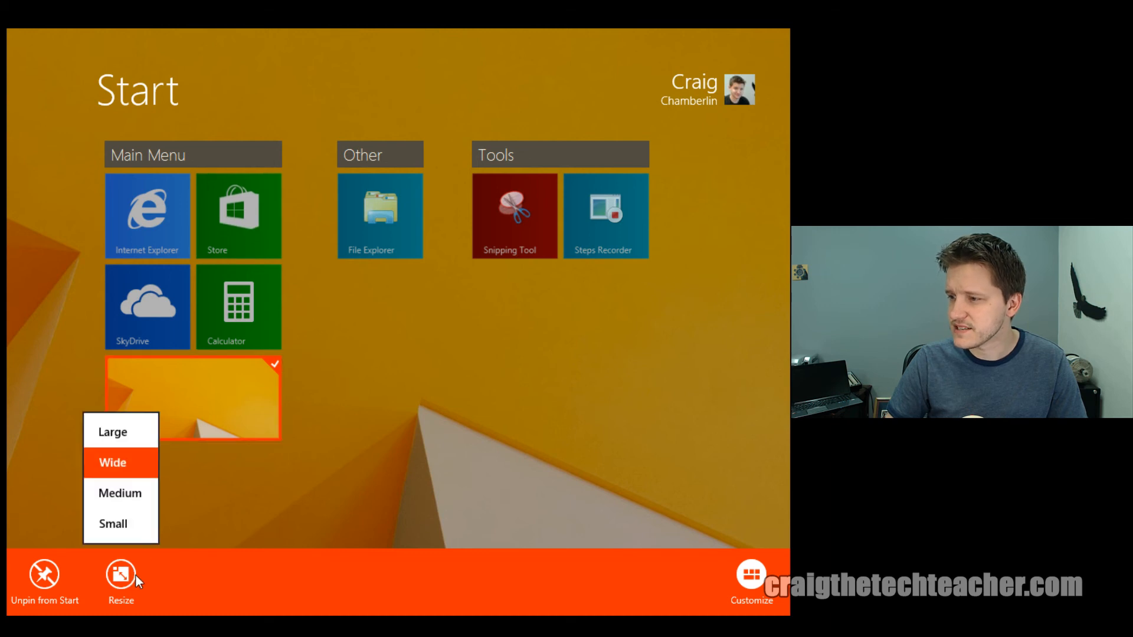
{"action": "mouse_move", "coordinate": [126, 463]}
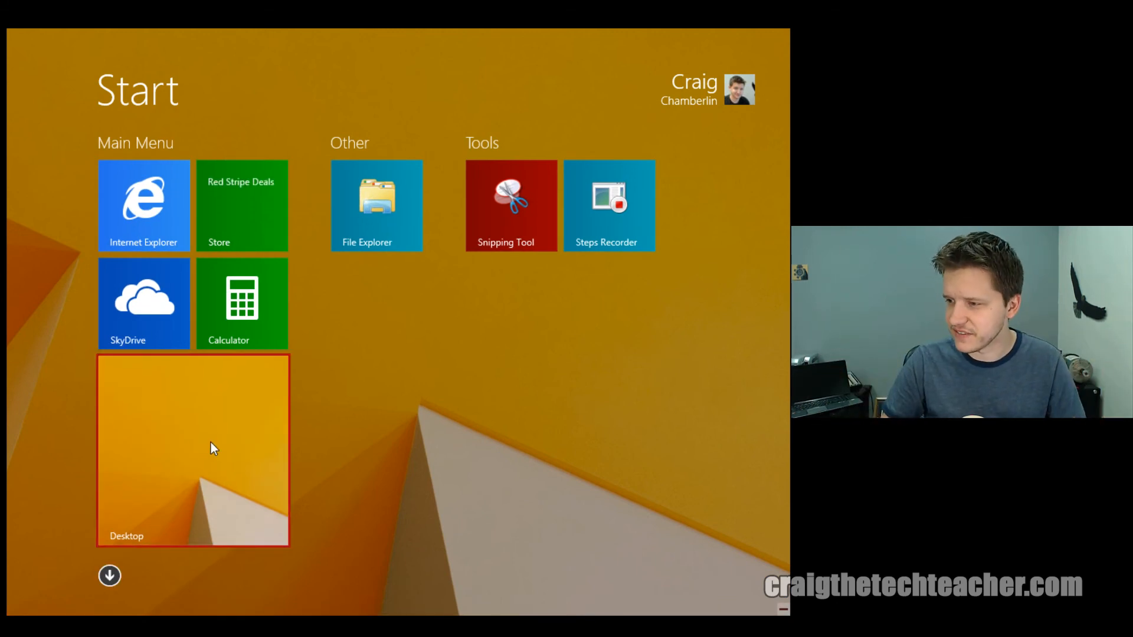
- Shrink the large Desktop tile to small and reselect it for resizing
{"action": "right_click", "coordinate": [192, 450]}
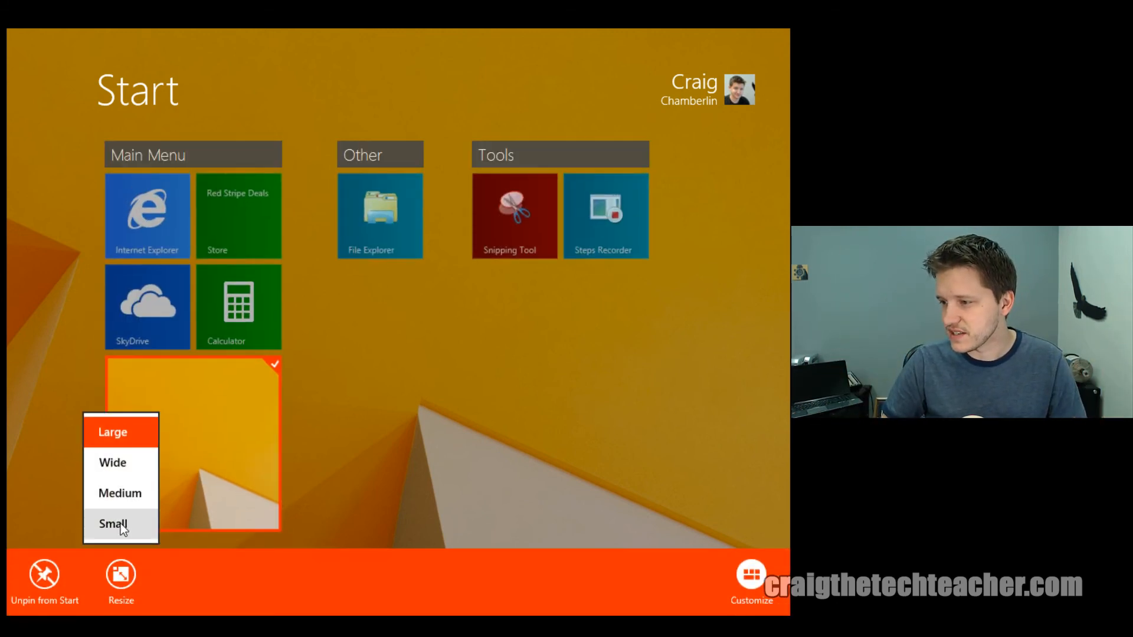
{"action": "left_click", "coordinate": [114, 524]}
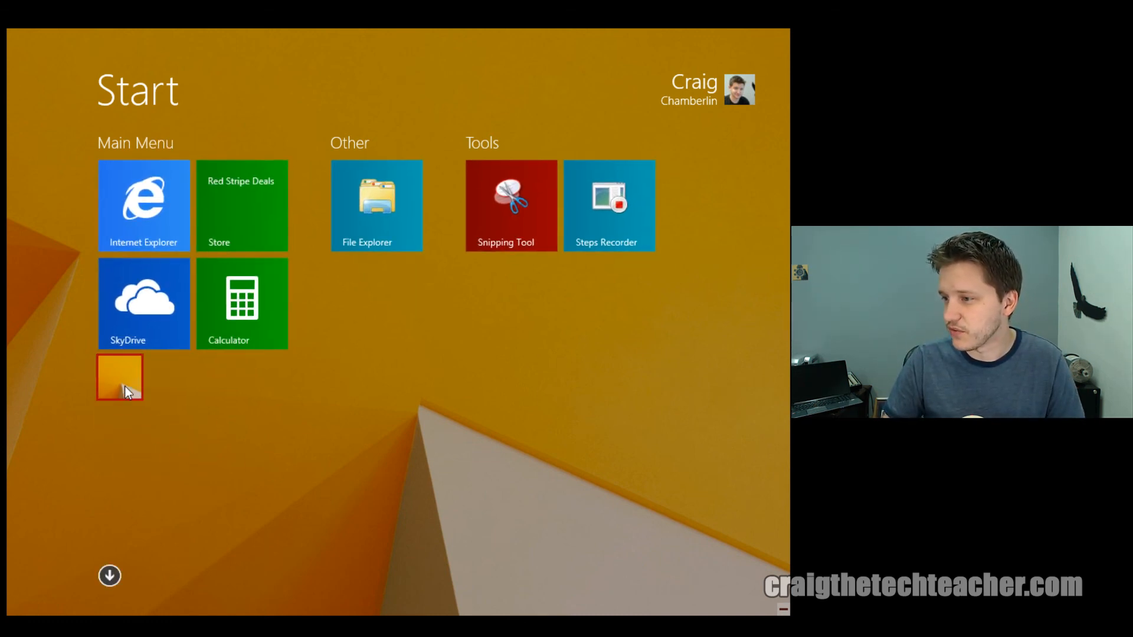
{"action": "right_click", "coordinate": [121, 377]}
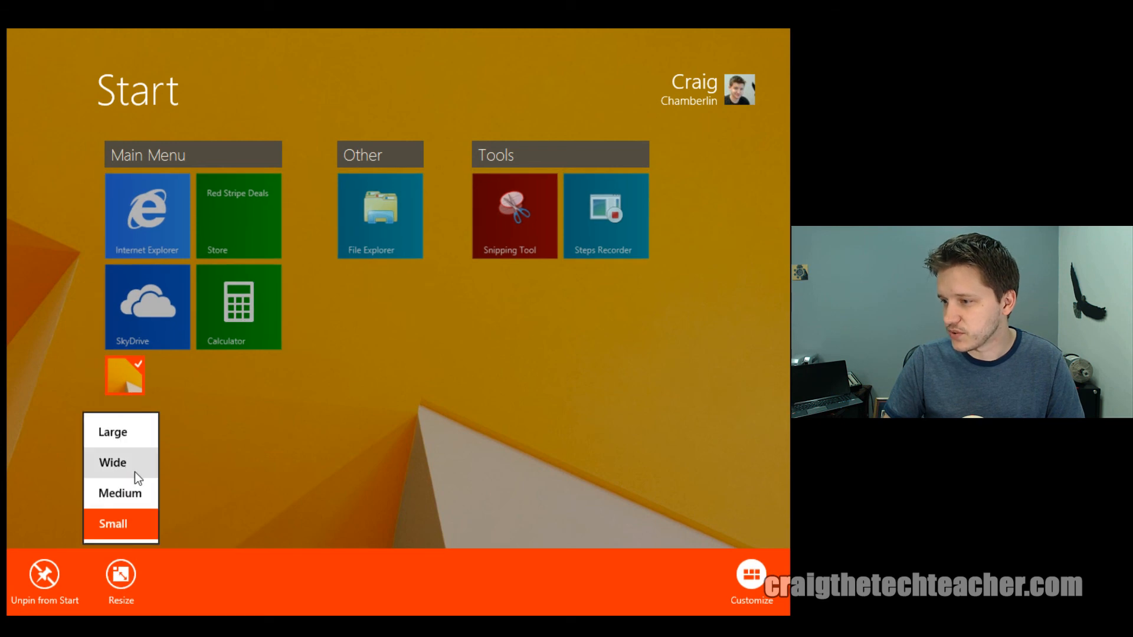